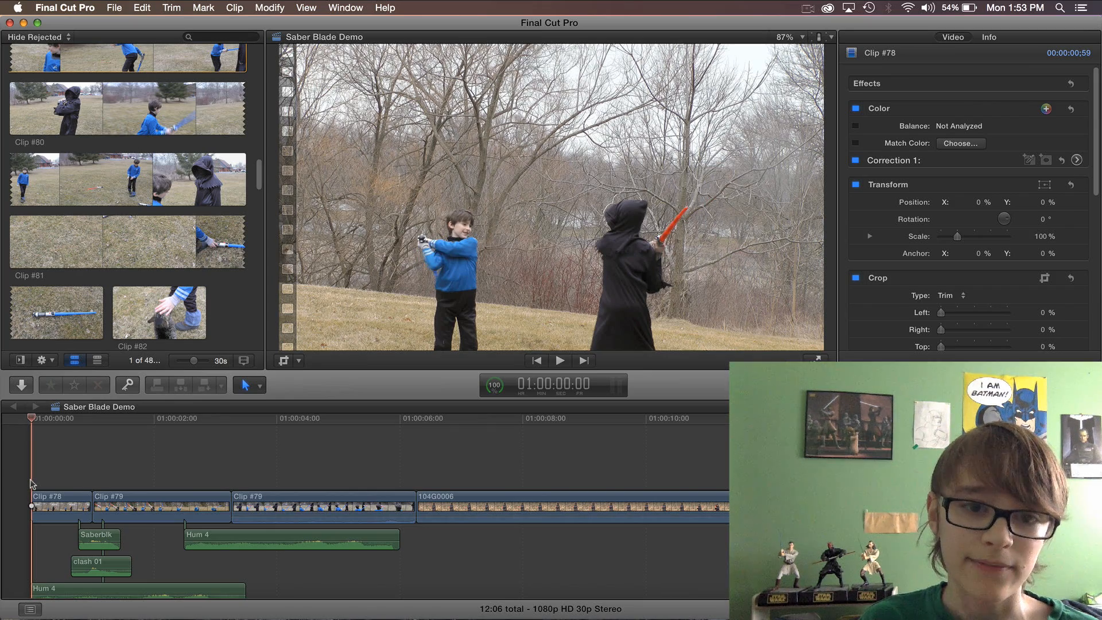
- Bring in the Saber Blade FREE generator from the Generators browser and shorten it to a brief clip
click(560, 361)
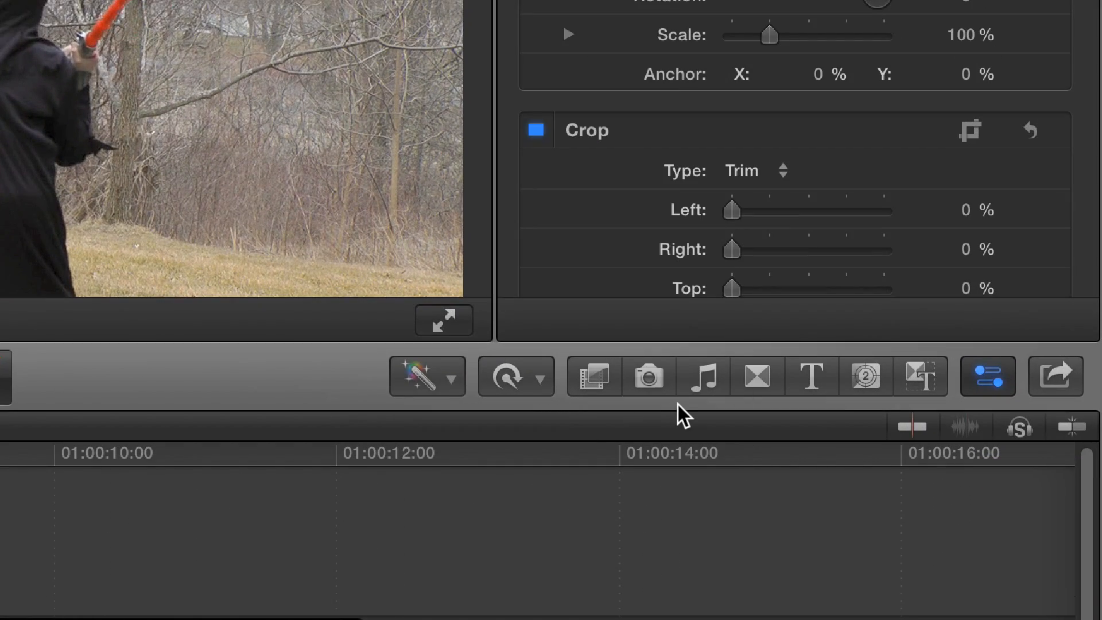
mouse_move(1101, 418)
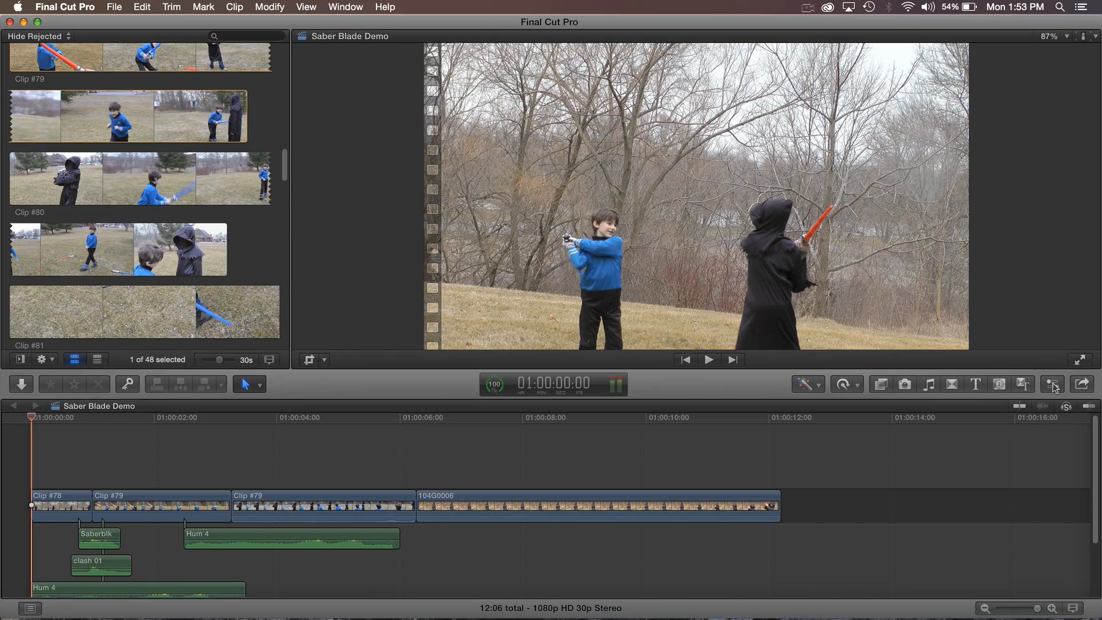
click(1051, 384)
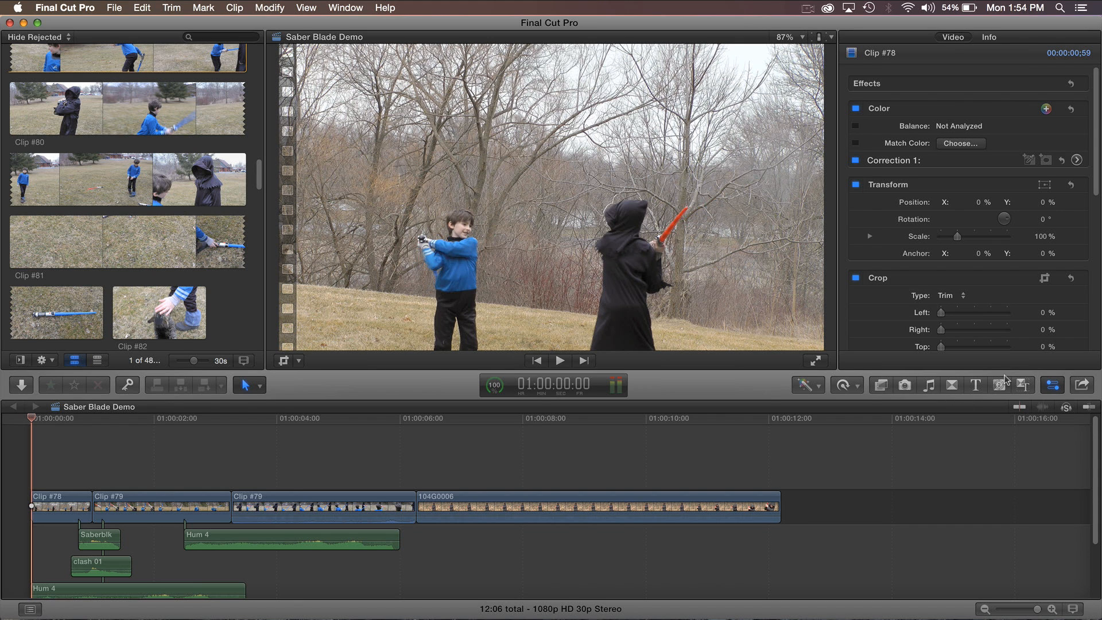
mouse_move(998, 385)
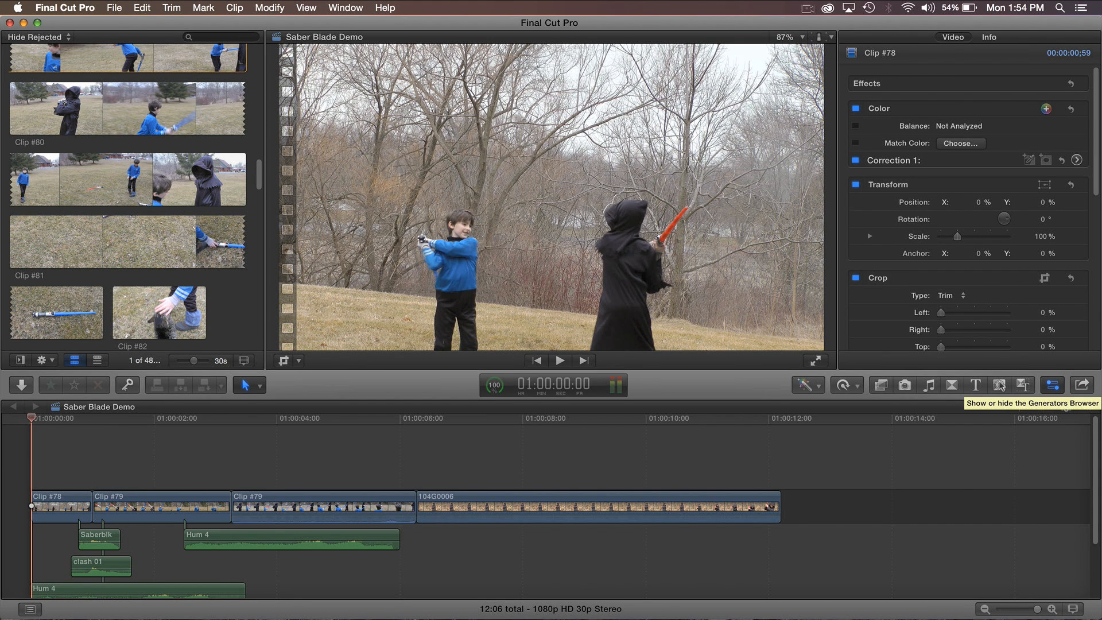
click(998, 384)
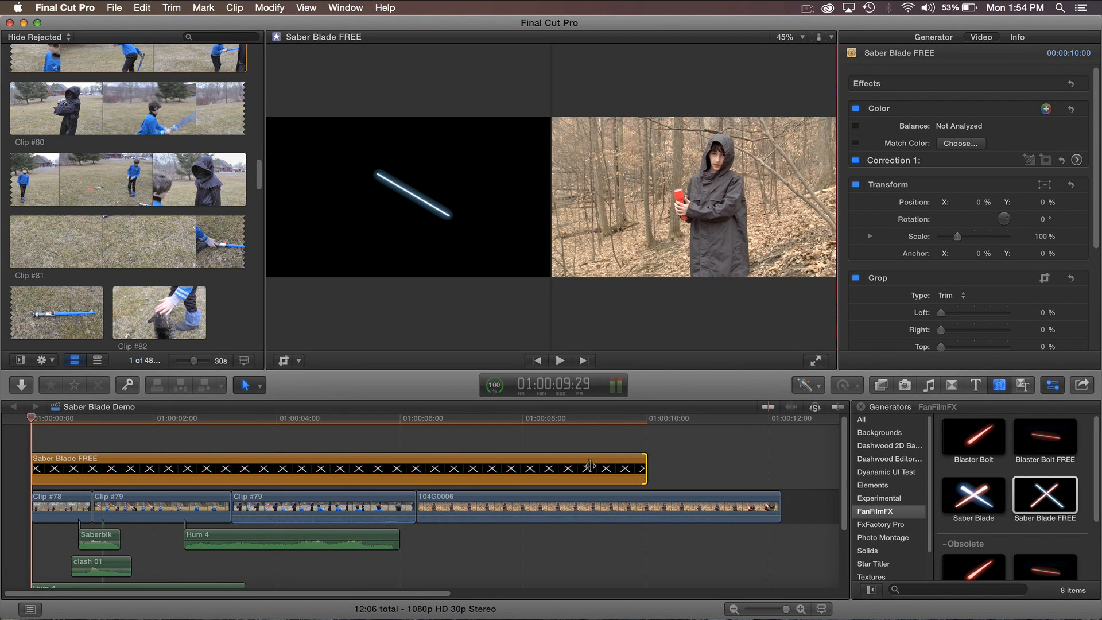
drag(644, 467, 90, 467)
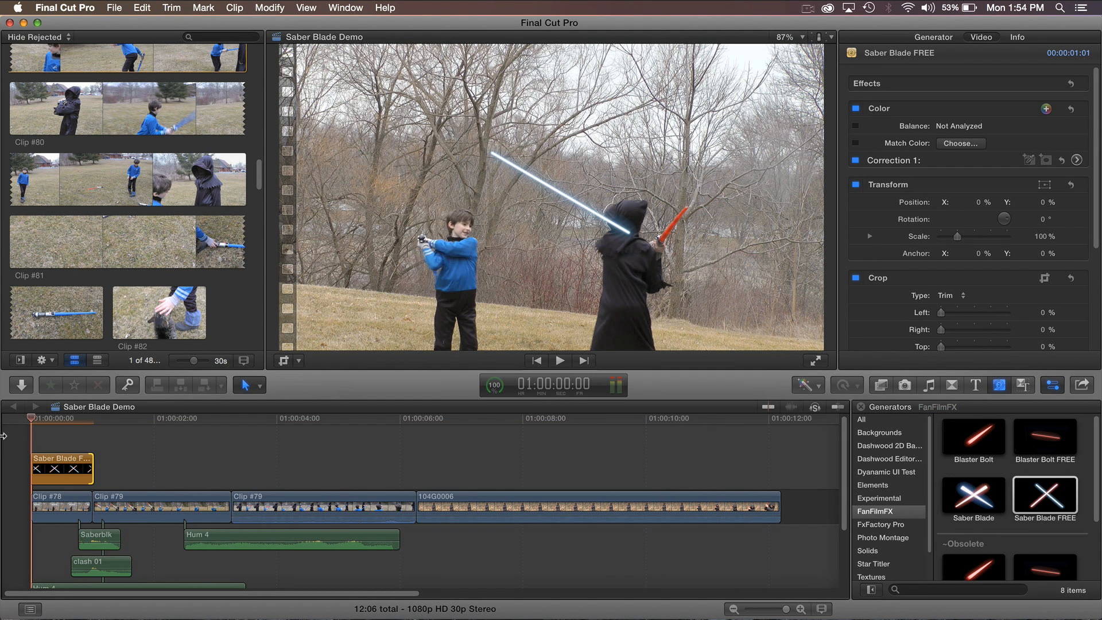
mouse_move(52, 466)
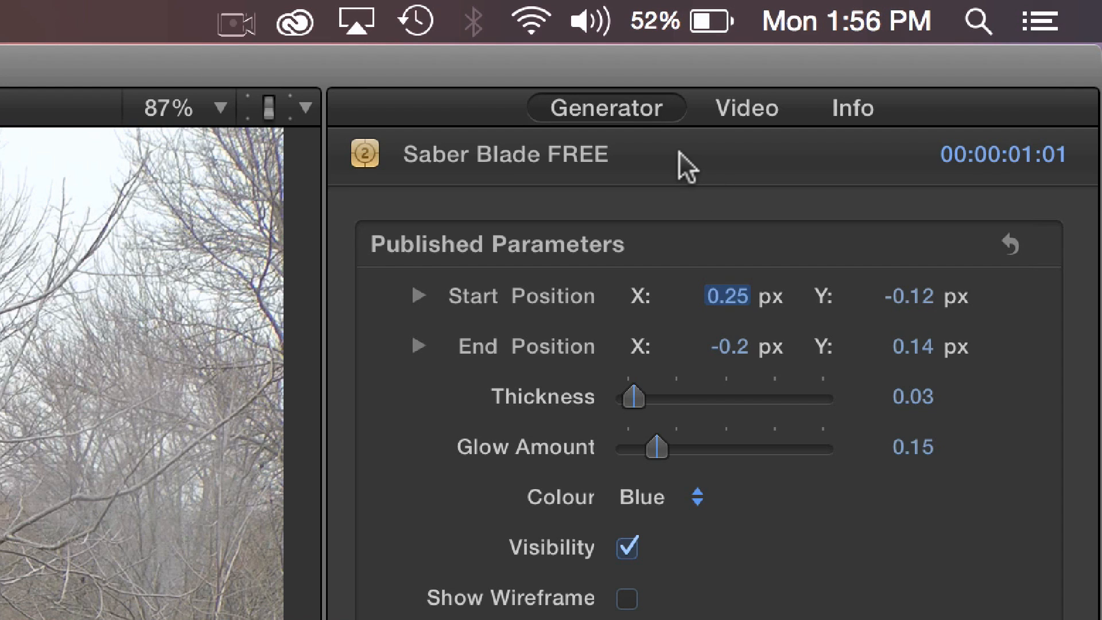
mouse_move(593, 140)
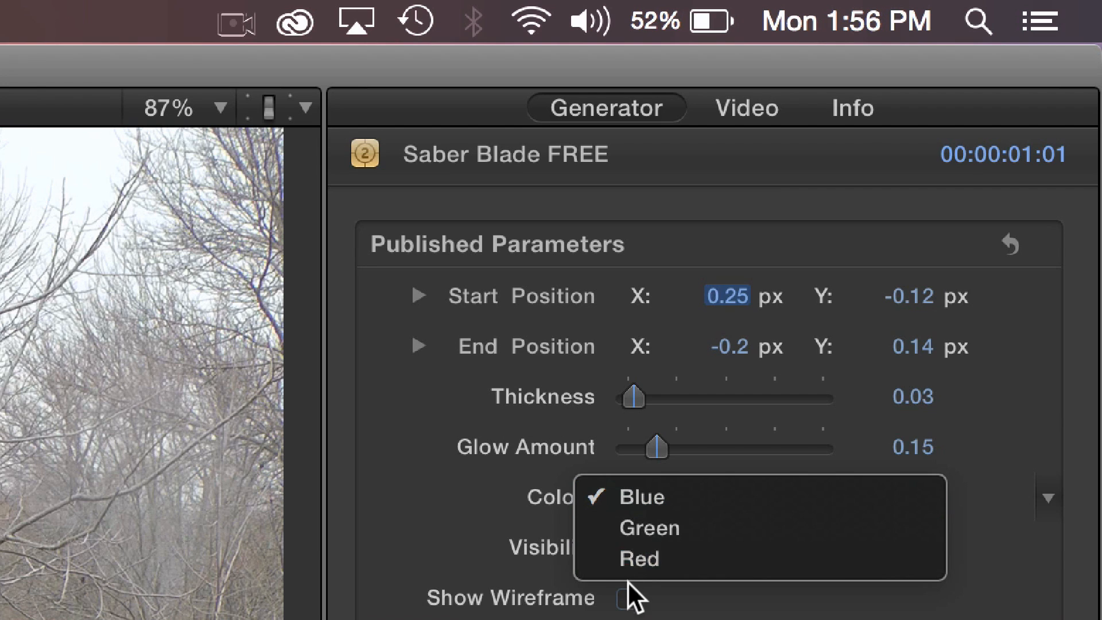
- Change the Saber Blade FREE generator's colour from Blue to Red
click(639, 561)
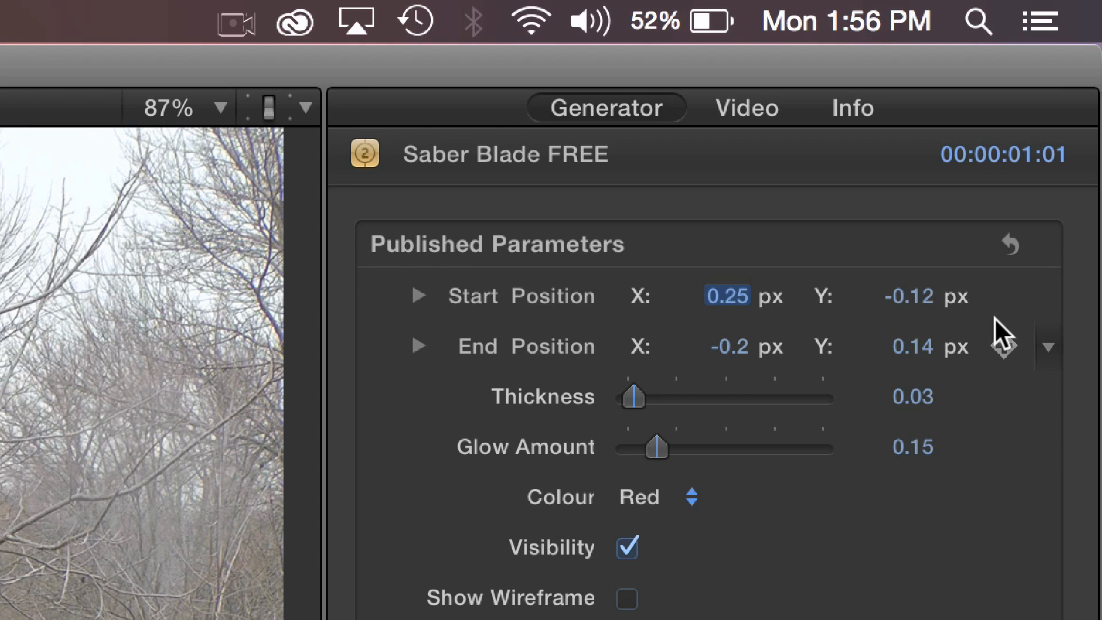
mouse_move(1000, 296)
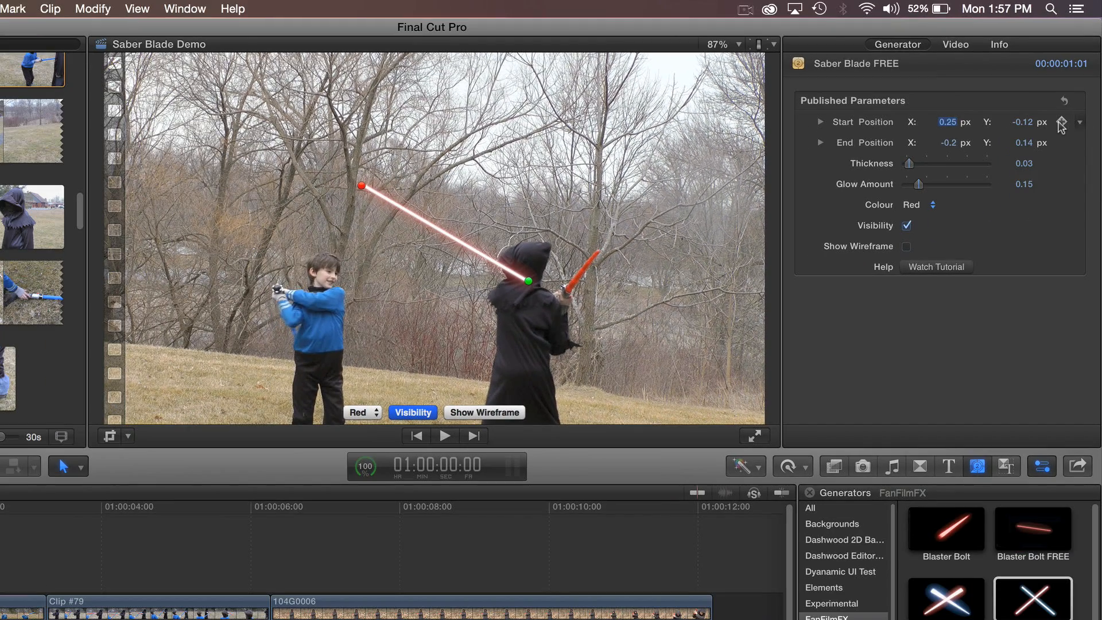
mouse_move(1058, 213)
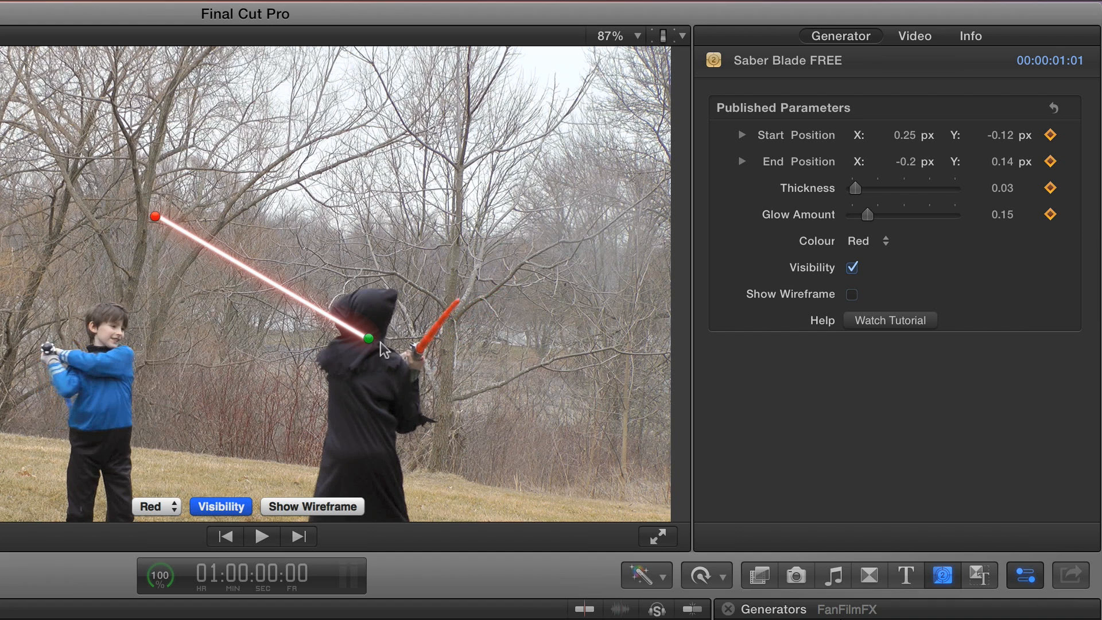
- Place the blade's base on the toy saber hilt and pull its tip down along the toy blade
drag(369, 337, 417, 351)
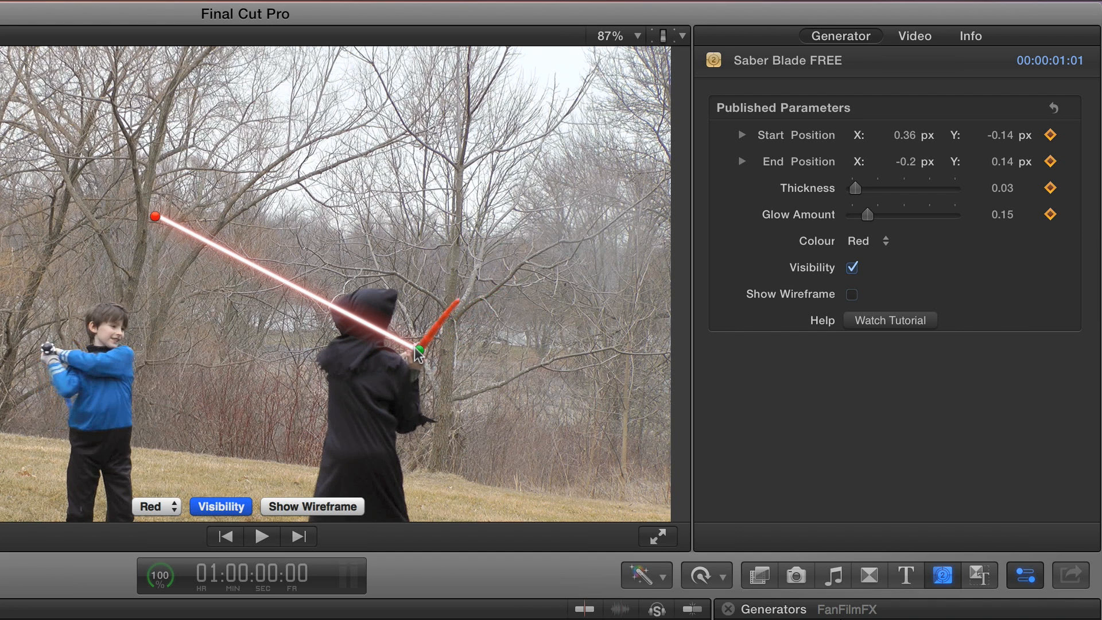
mouse_move(183, 225)
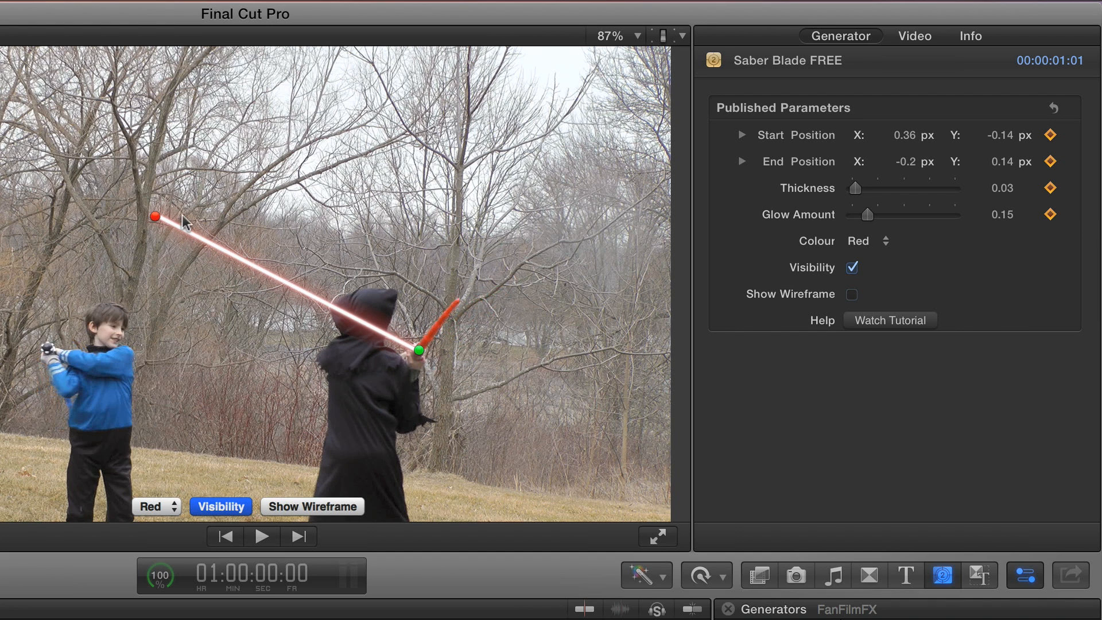
drag(155, 217, 453, 303)
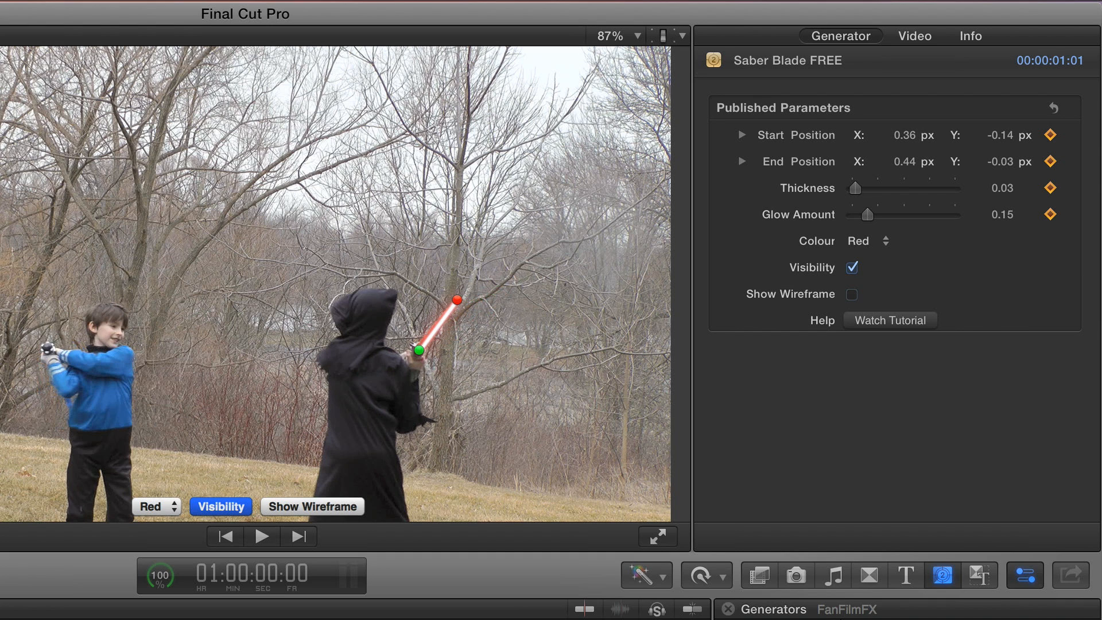
click(262, 537)
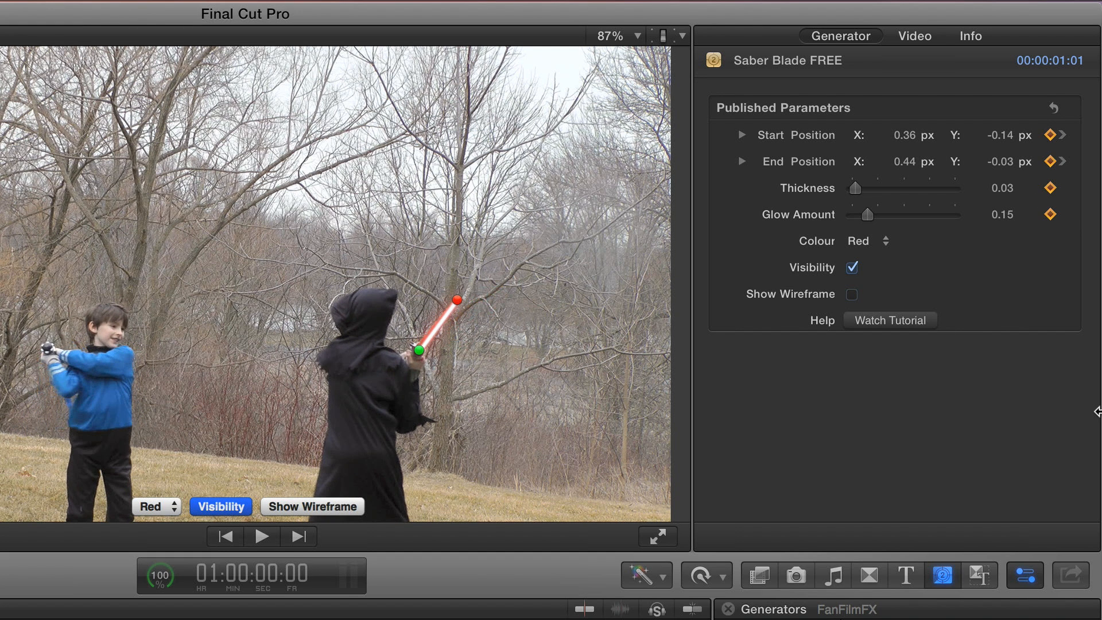
- Move to frame 4 and toggle the blade's Visibility and Show Wireframe checkboxes
click(261, 537)
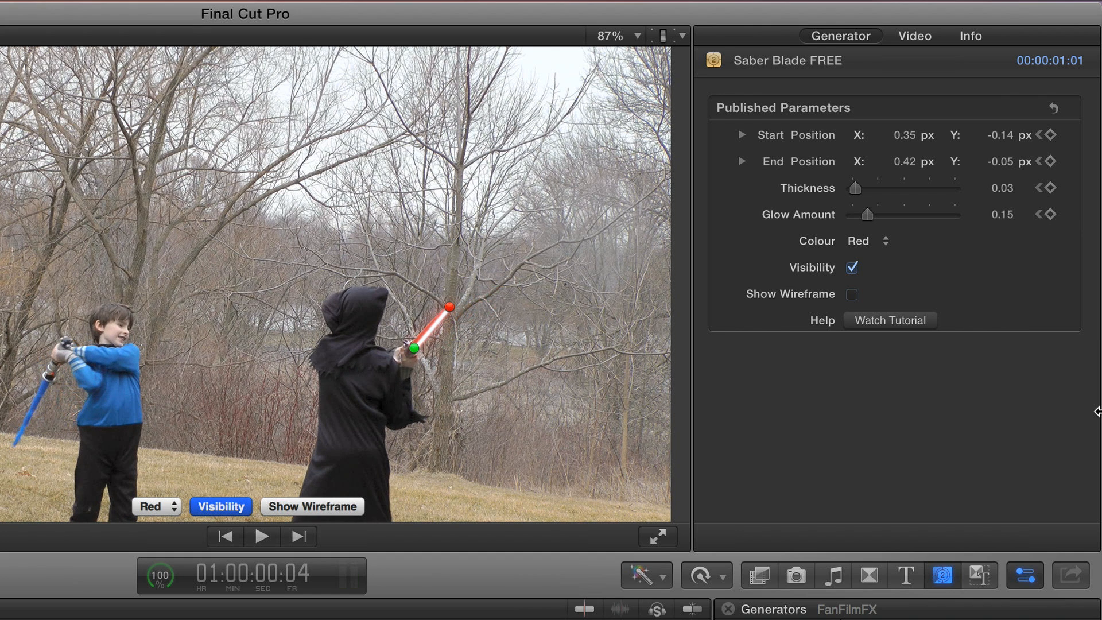
mouse_move(438, 367)
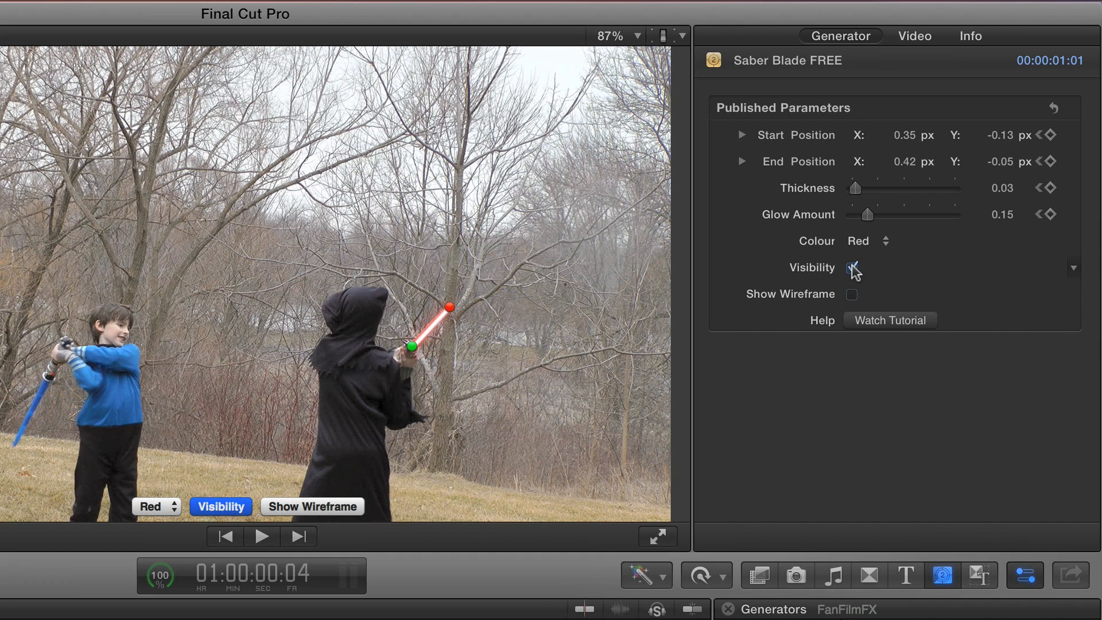
click(851, 268)
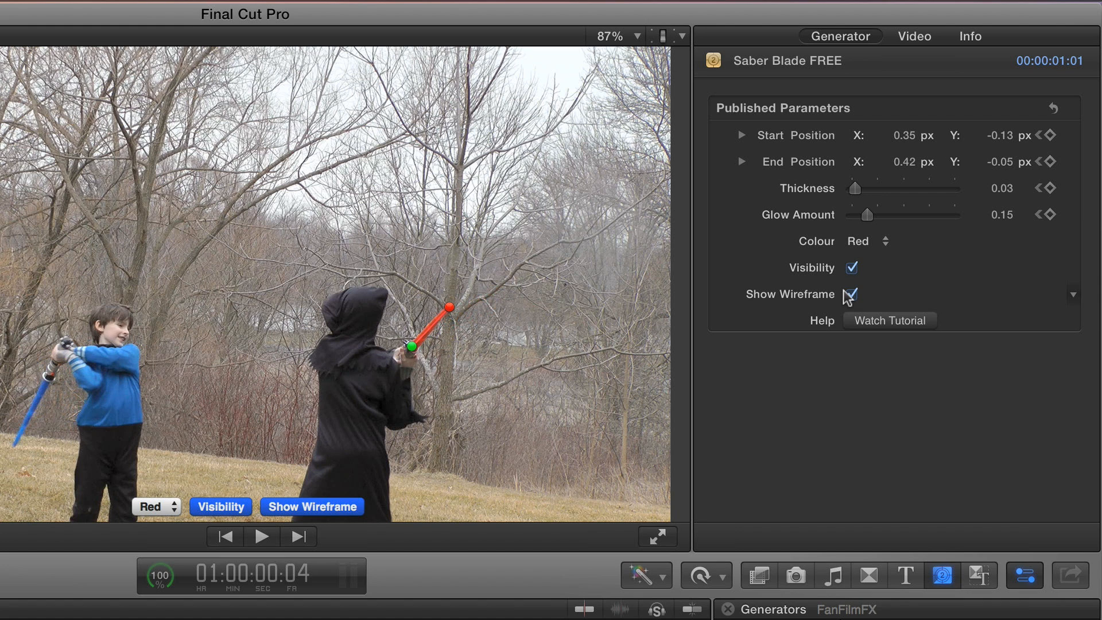
click(850, 295)
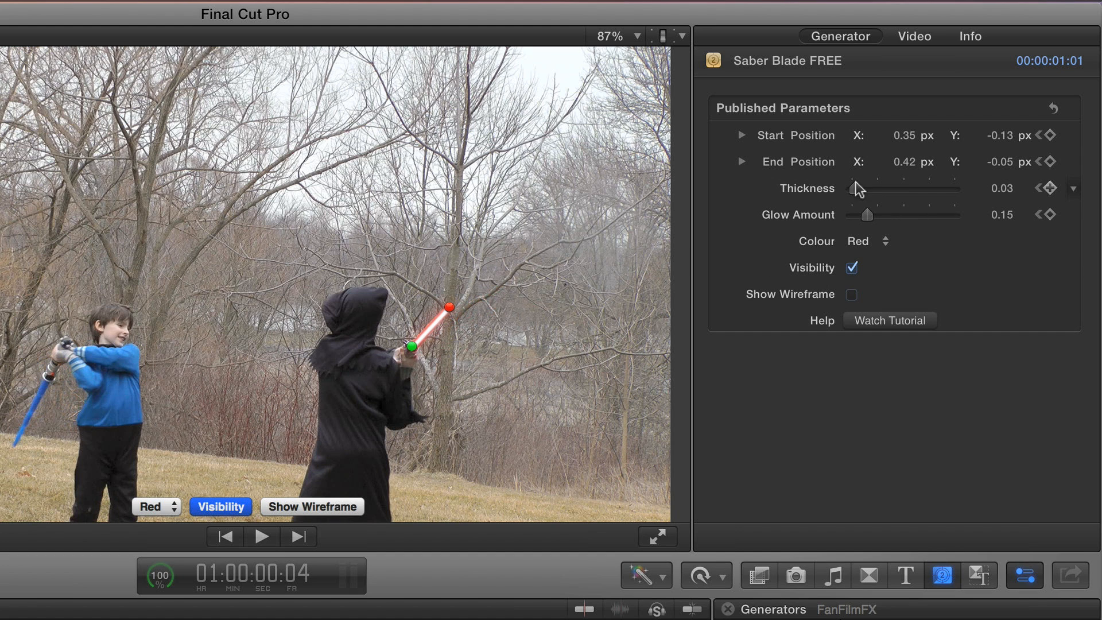
- Set Thickness to 0.12 and sweep Glow Amount from 0 to maximum before settling it
drag(856, 189, 859, 188)
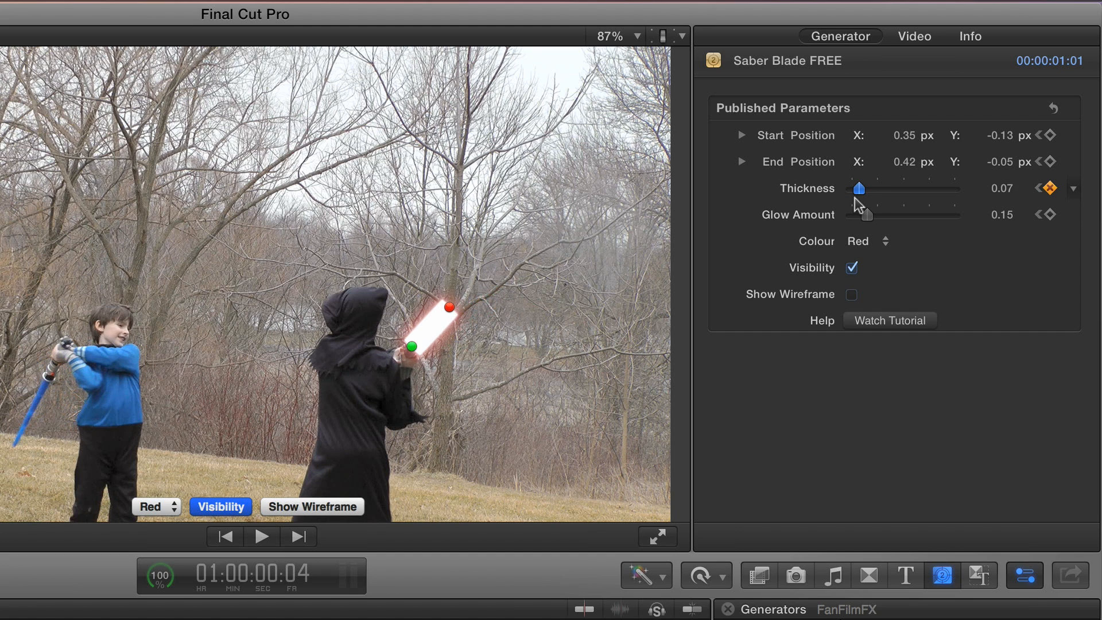
drag(856, 188, 865, 189)
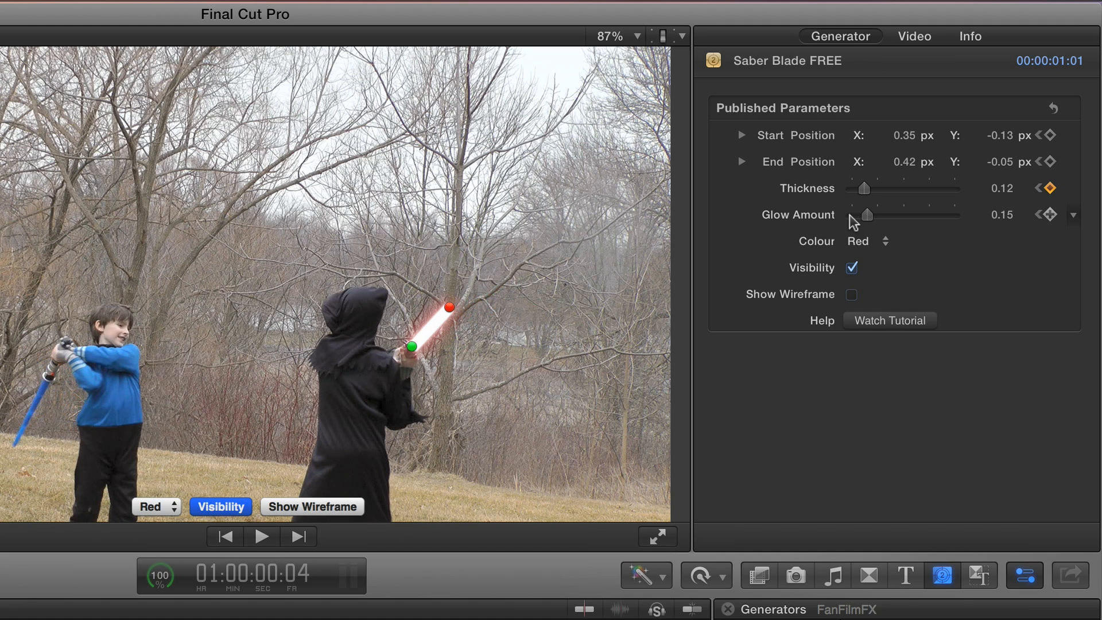
mouse_move(867, 219)
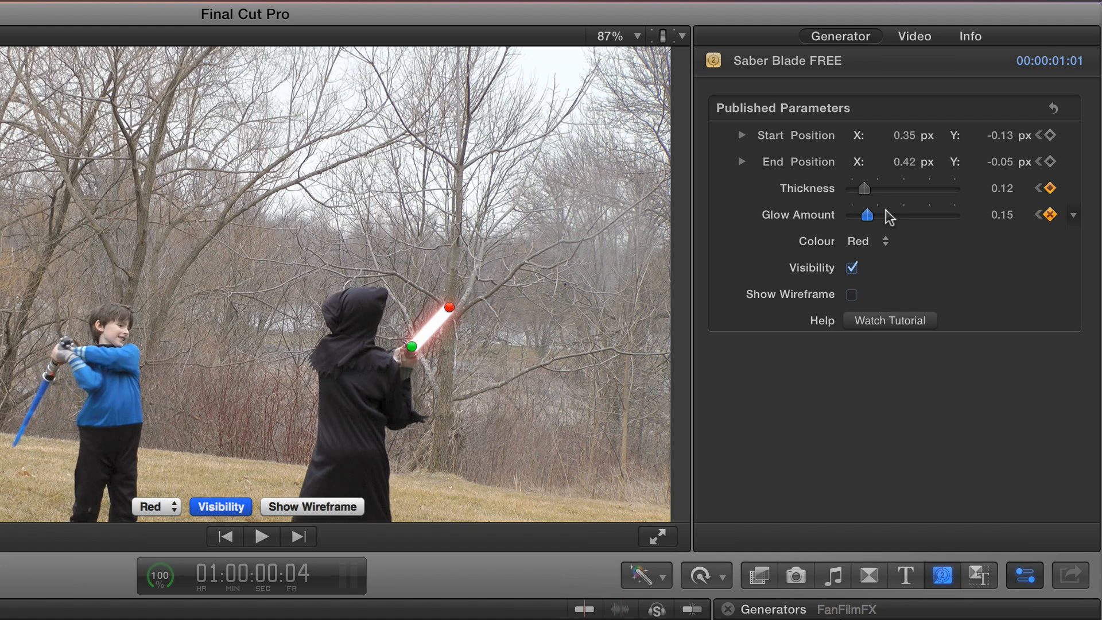
drag(865, 214, 850, 214)
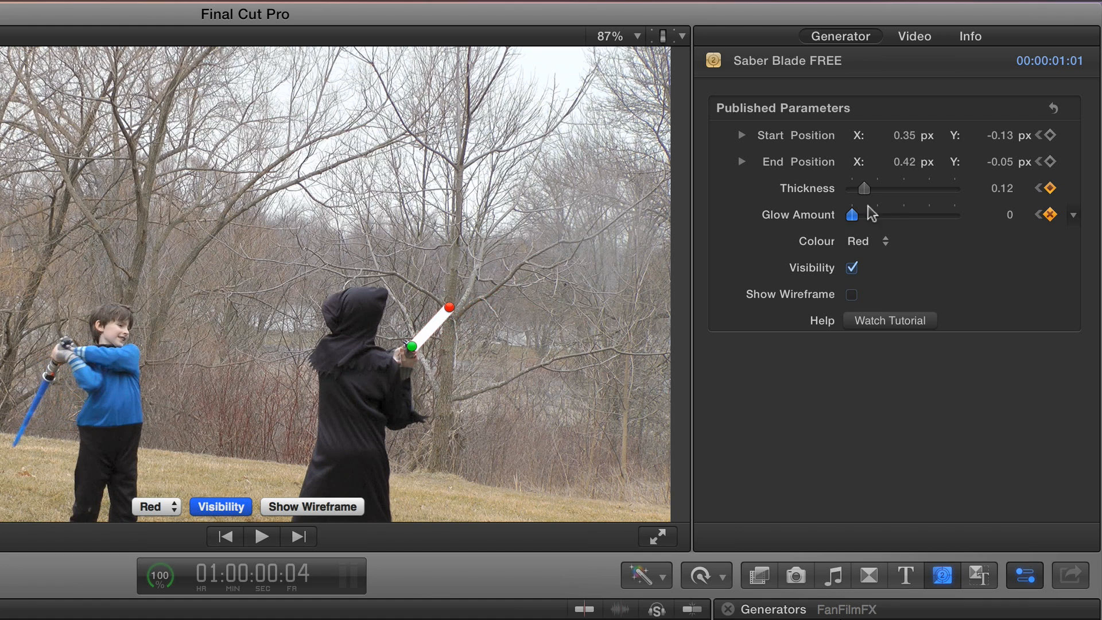
drag(850, 215, 954, 215)
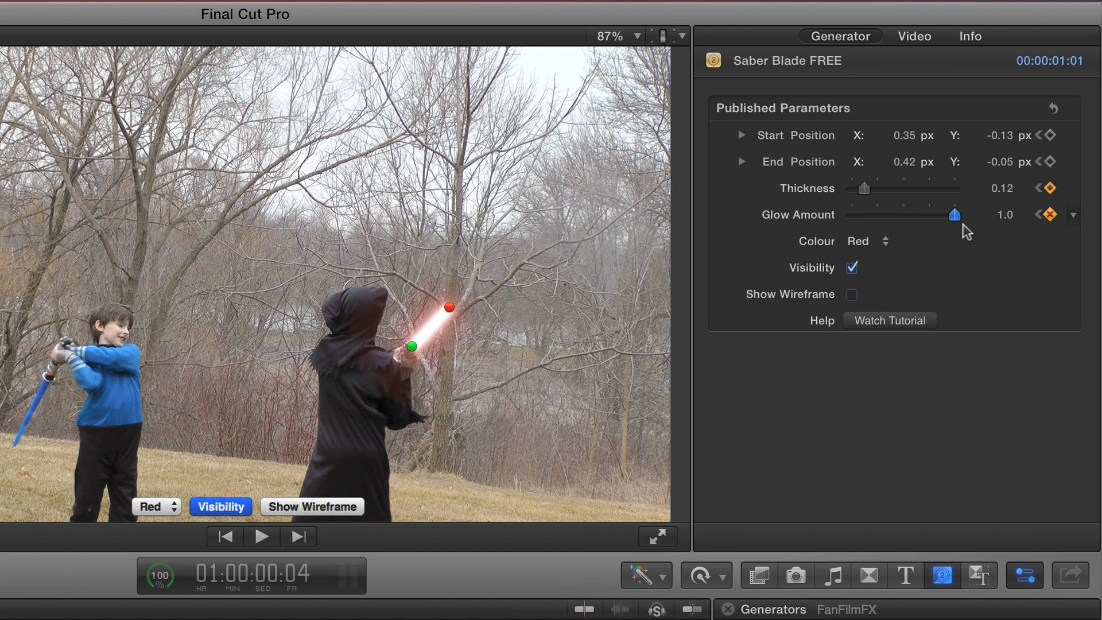
drag(953, 214, 877, 215)
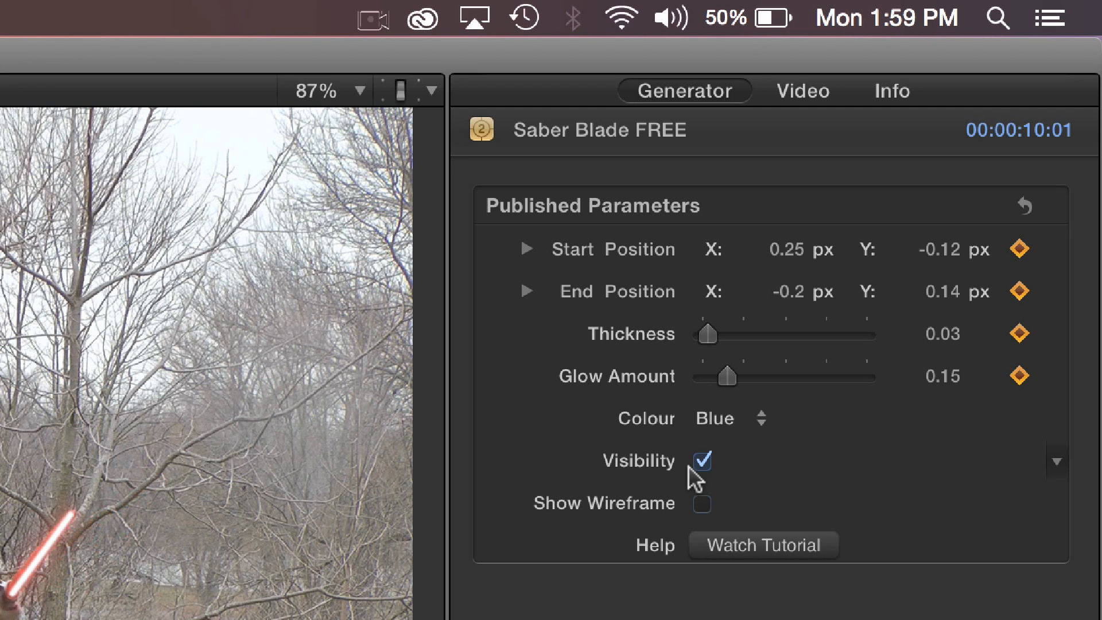
- Toggle the second Saber Blade FREE clip's Visibility checkbox
click(727, 417)
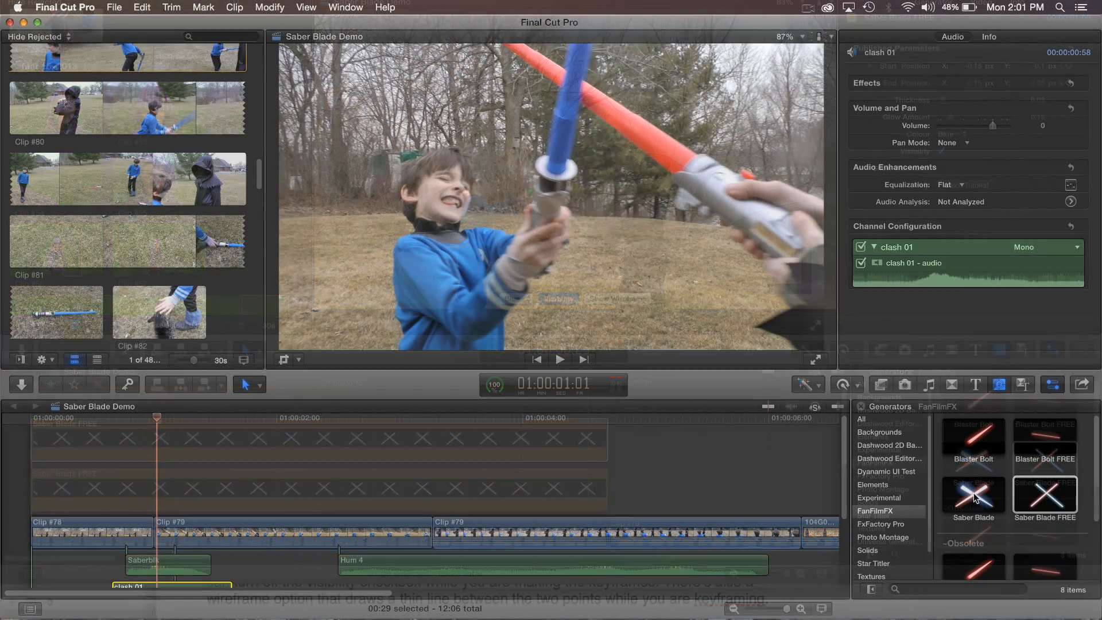
- Set End Width to 0.11 and Tip Length to 0.99 for a tapered, longer-tipped blade
click(973, 497)
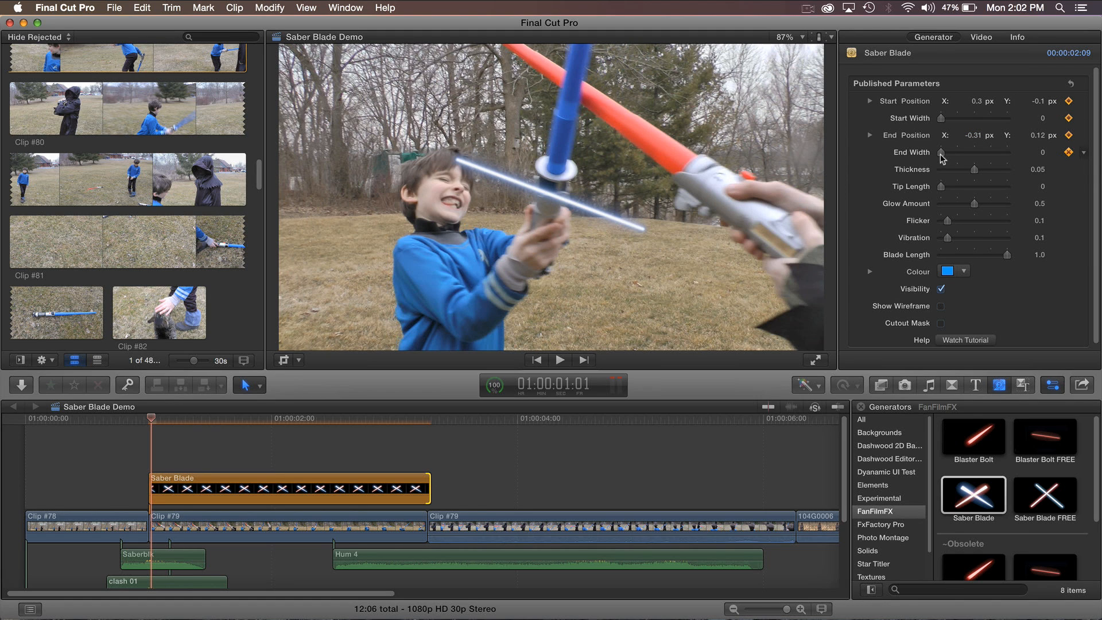
drag(940, 153, 947, 153)
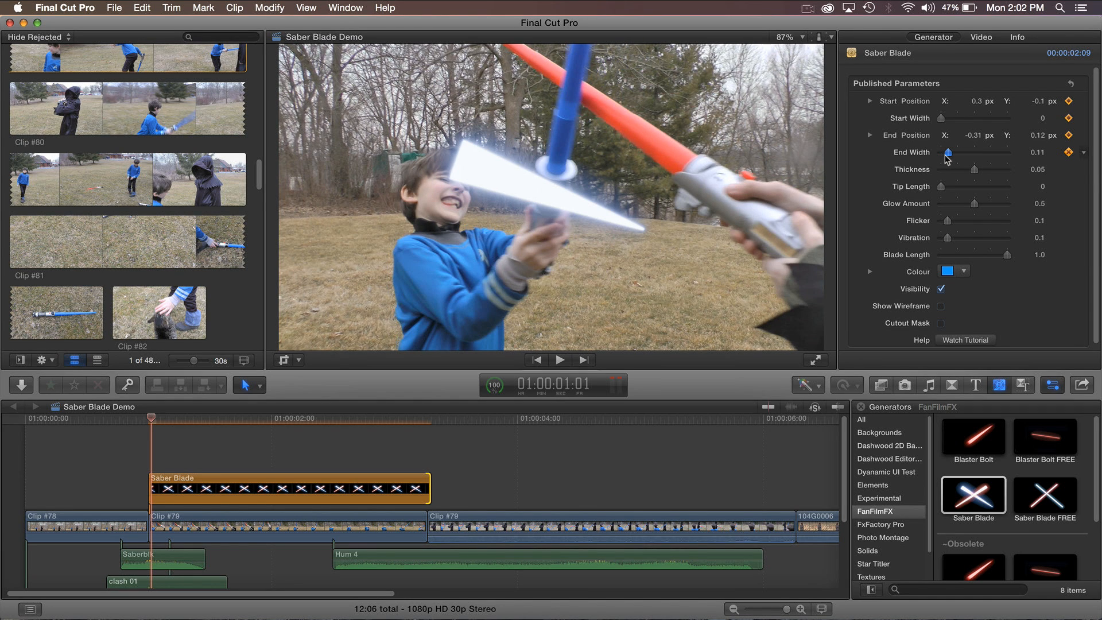
drag(946, 153, 941, 153)
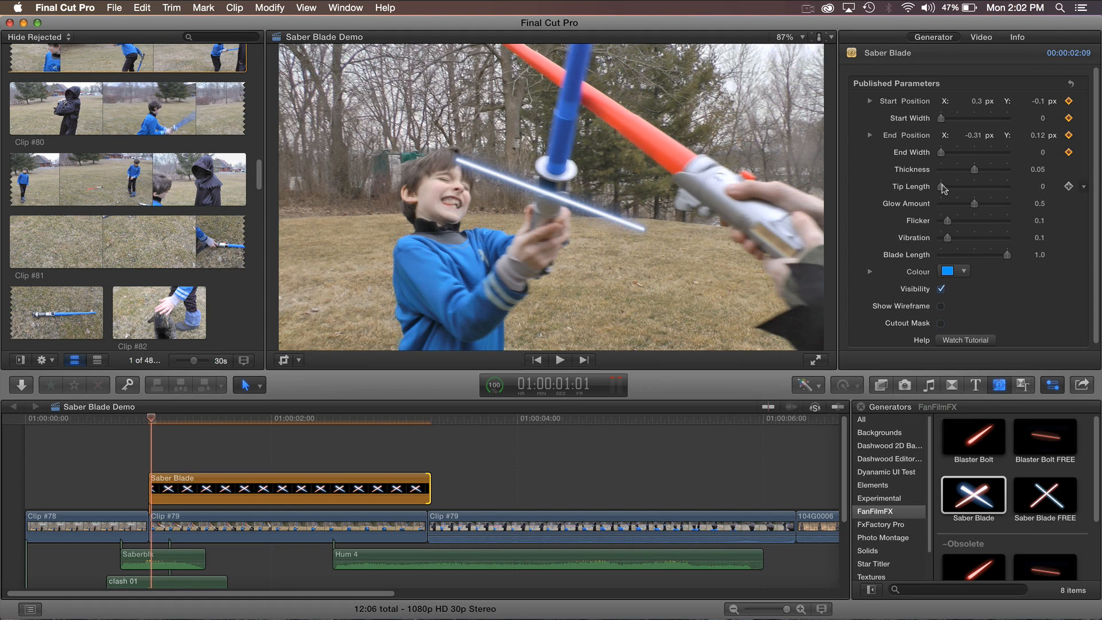
drag(939, 186, 974, 186)
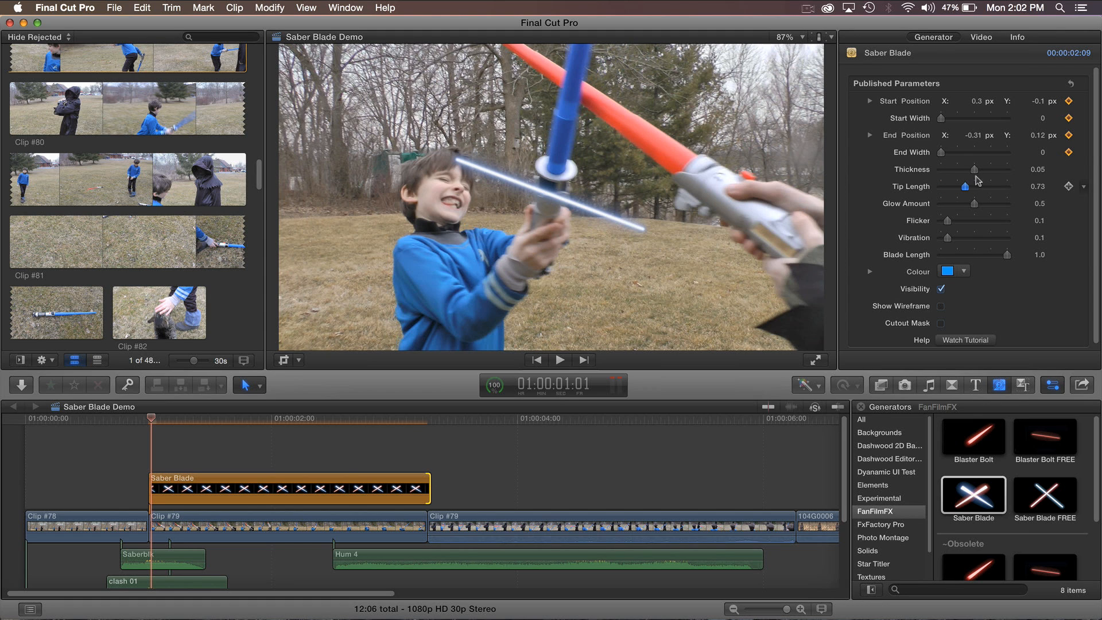
drag(974, 186, 1005, 186)
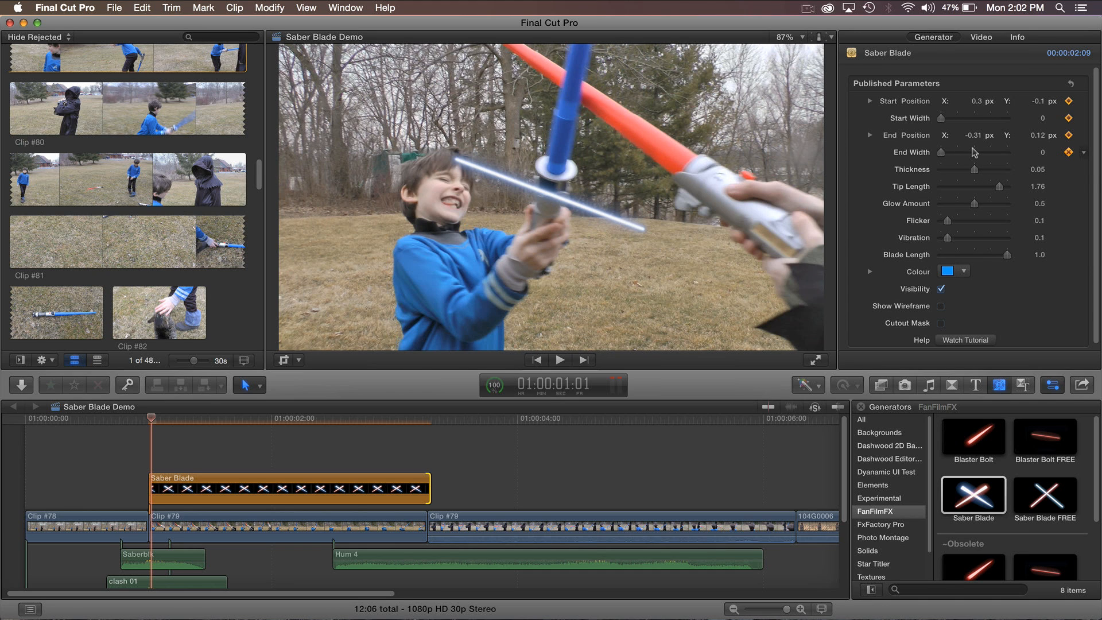
drag(941, 151, 994, 151)
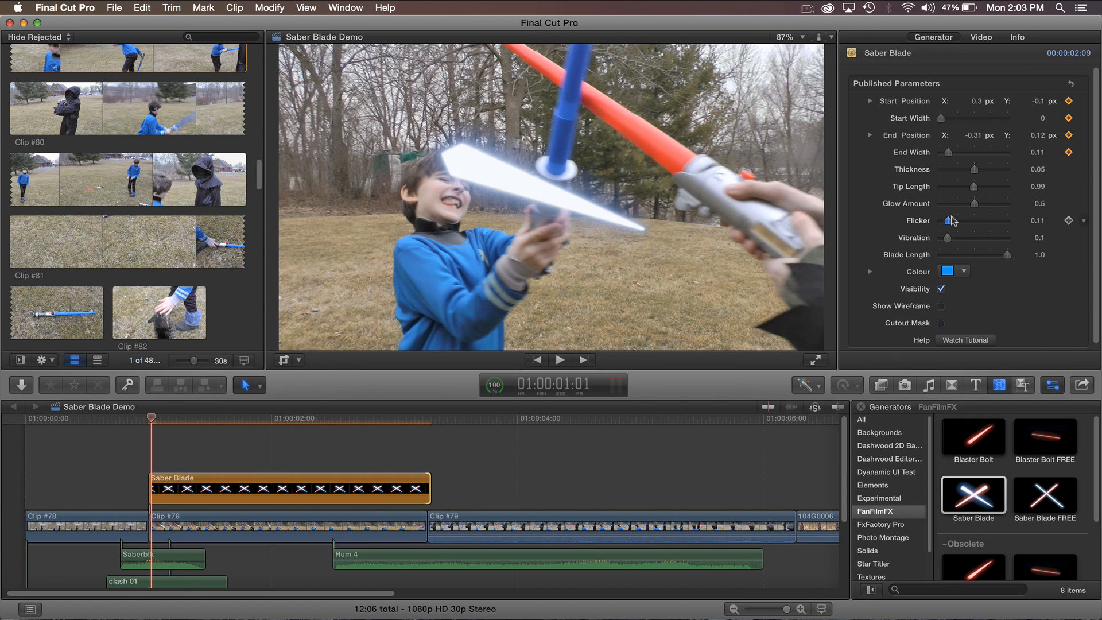
- Raise Flicker to 0.48 and Vibration to 0.54
drag(951, 220, 975, 220)
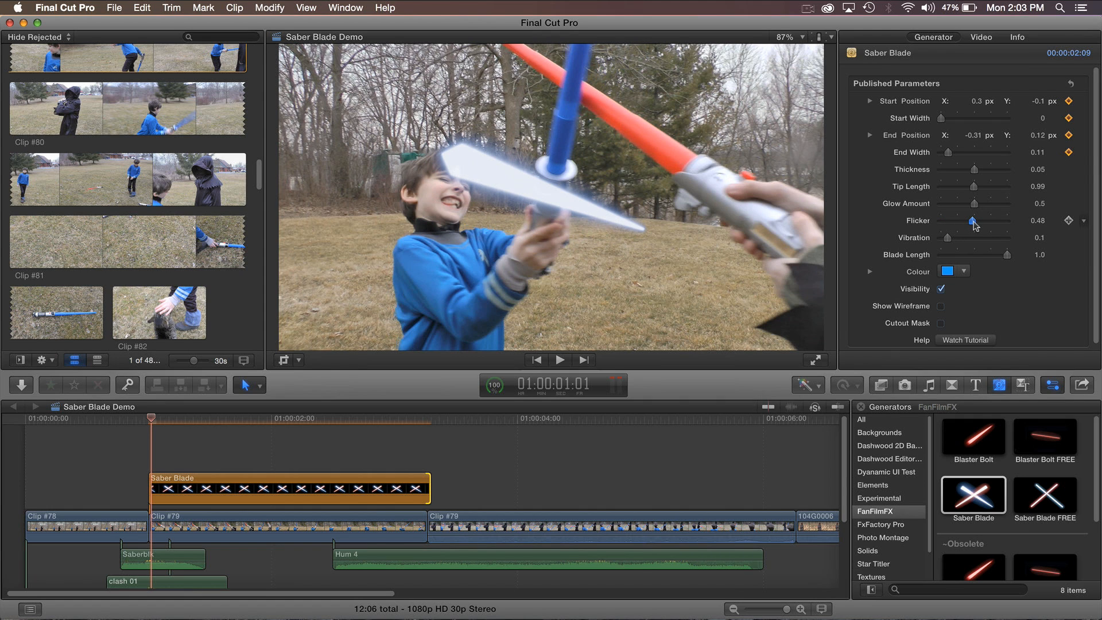
drag(950, 237, 994, 237)
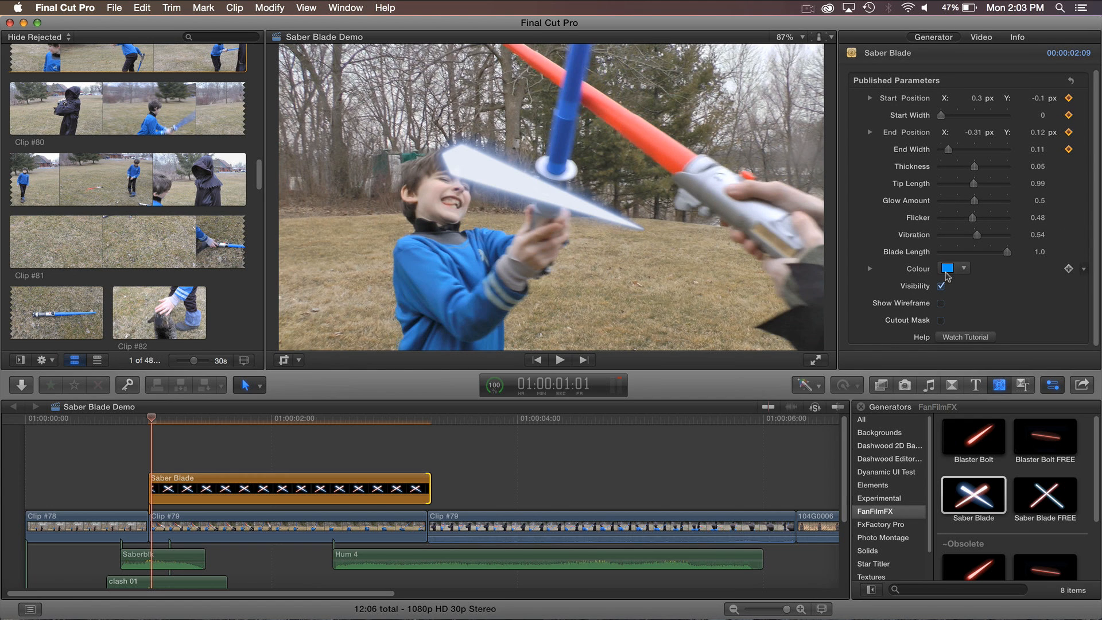
- Preview pink, cyan, pale green and another colour on the blade in the colour picker
click(946, 268)
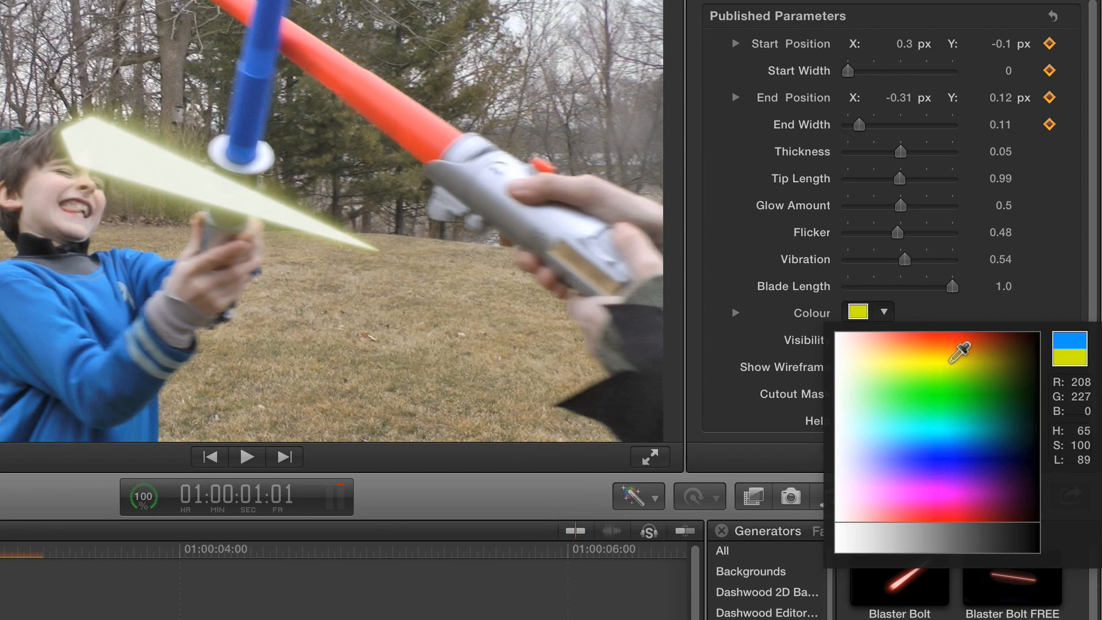
click(952, 505)
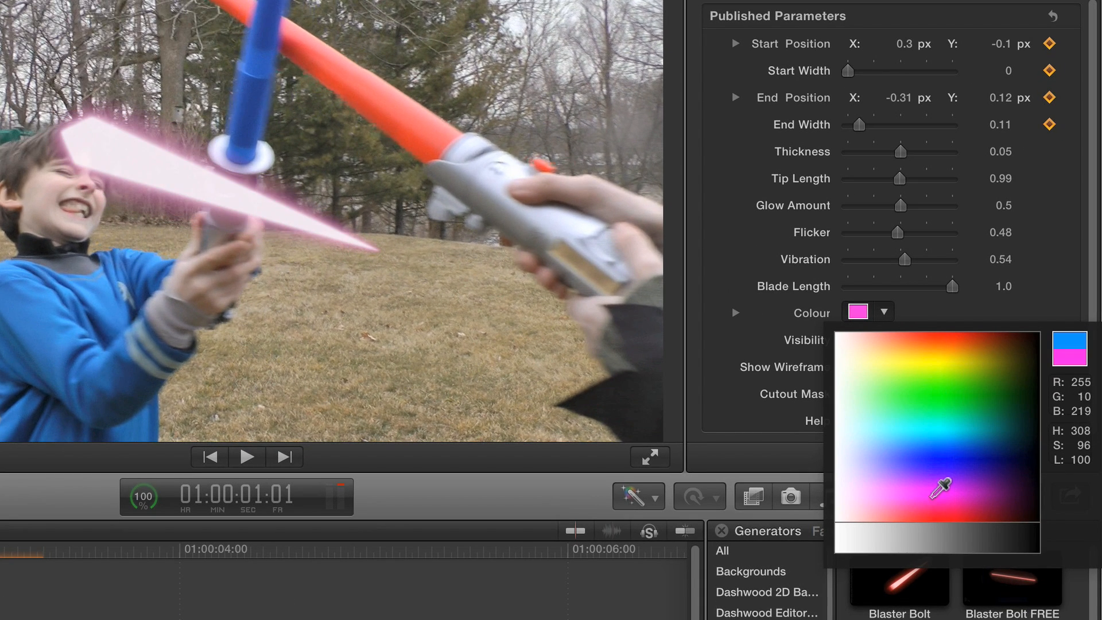
click(953, 429)
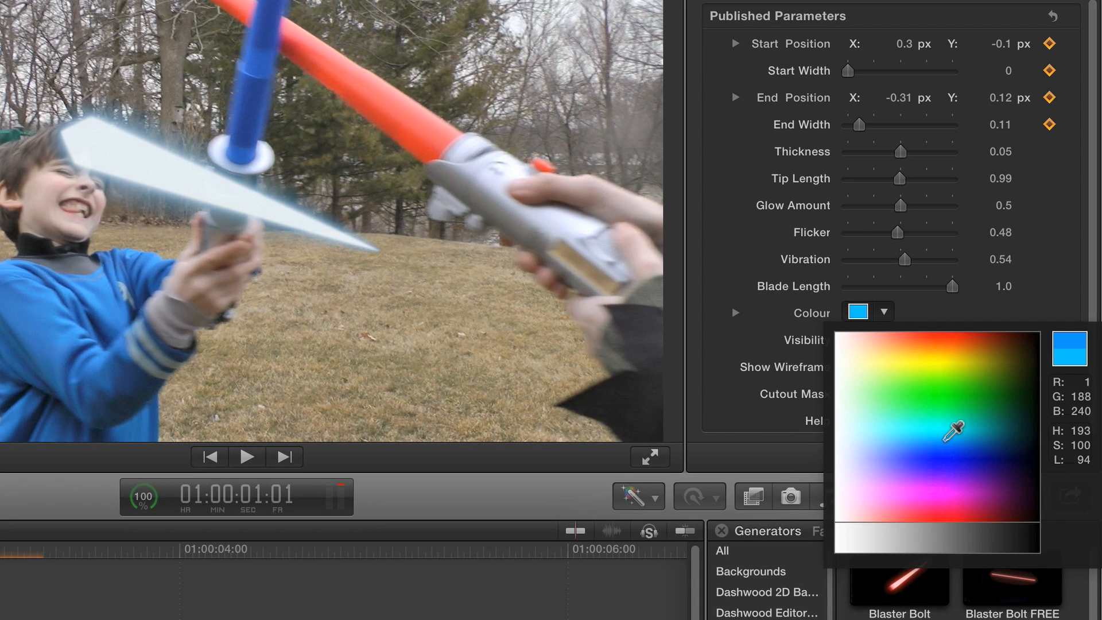
click(937, 424)
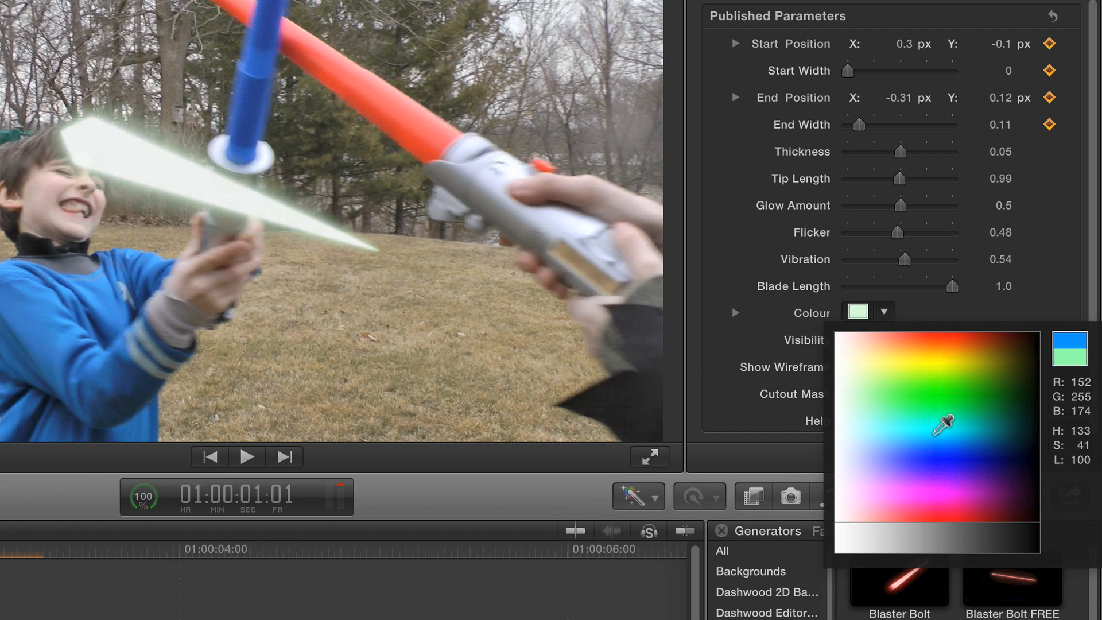
click(959, 466)
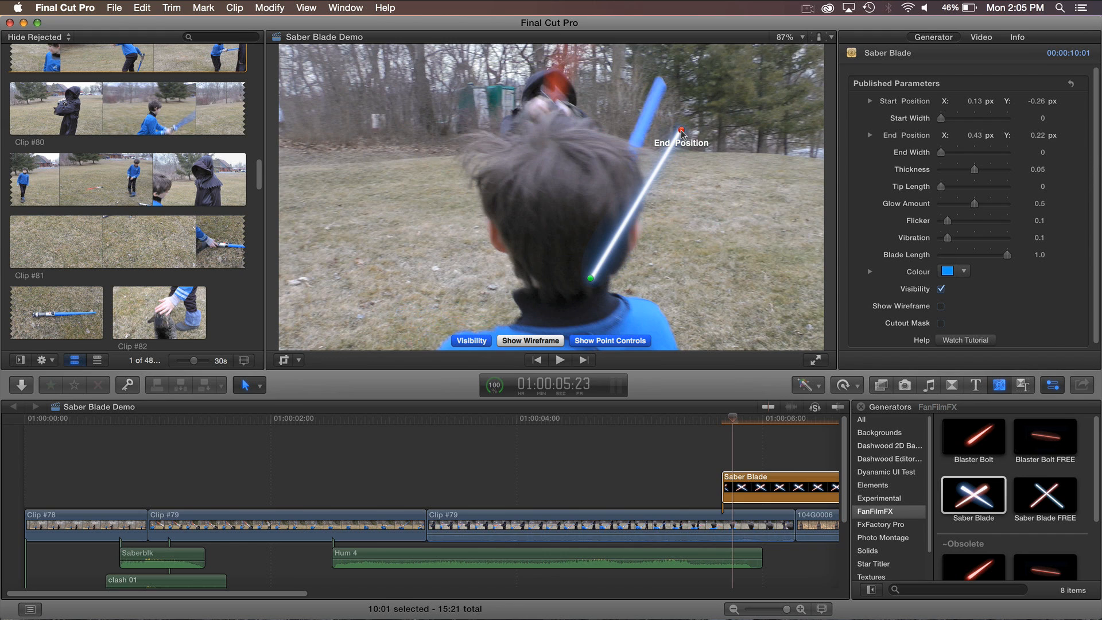
- Reposition the blade end, enable Cutout Mask and set the Mask Point around the boy's head
drag(680, 132, 658, 82)
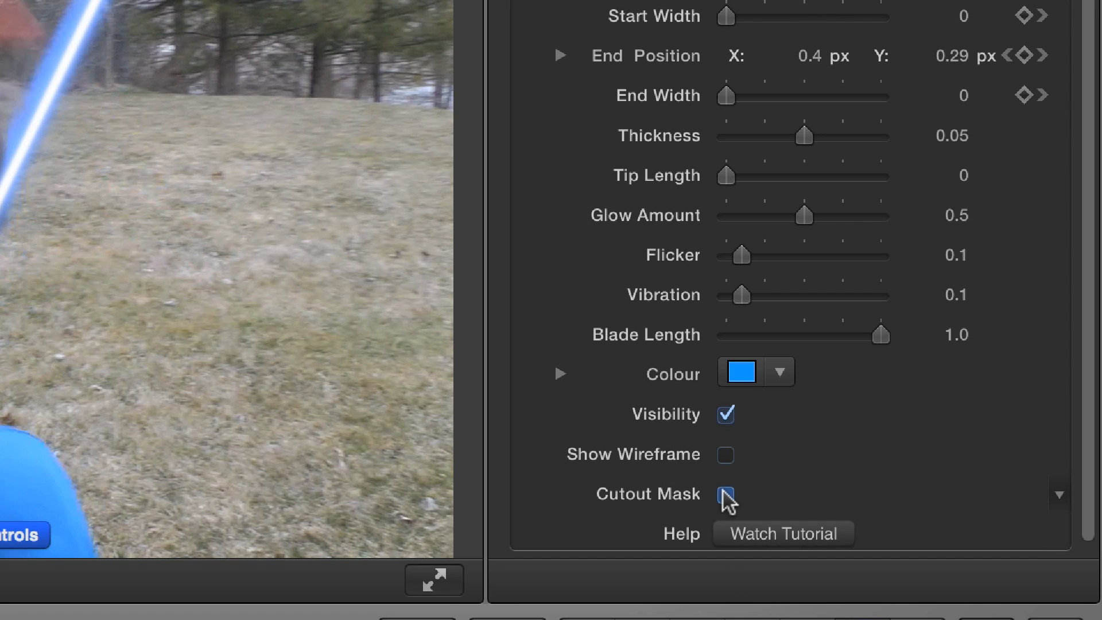
click(725, 495)
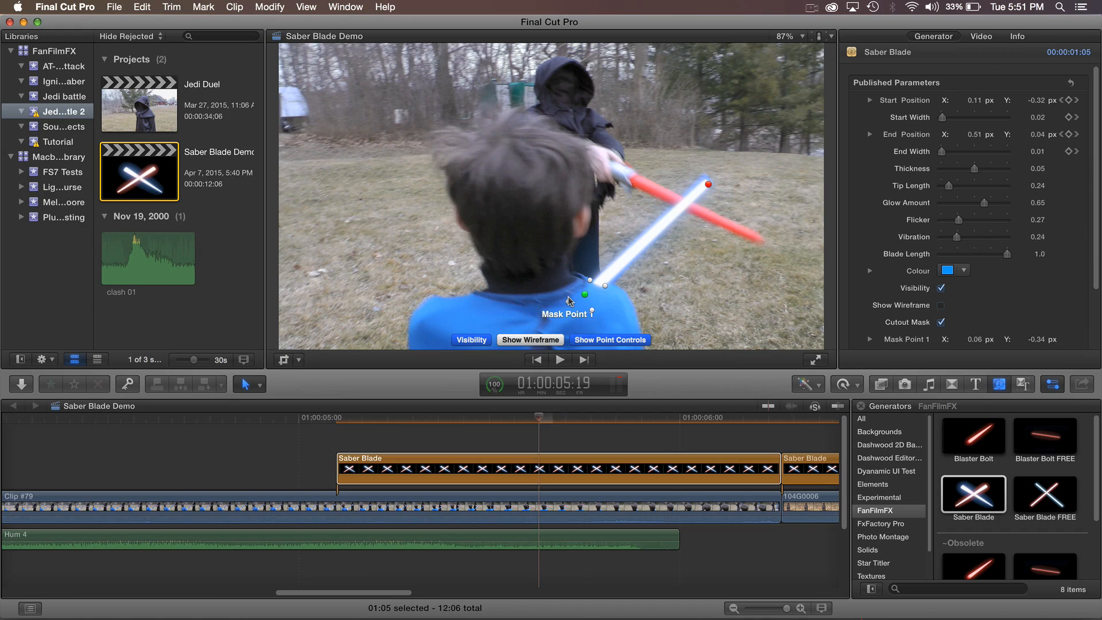
click(560, 359)
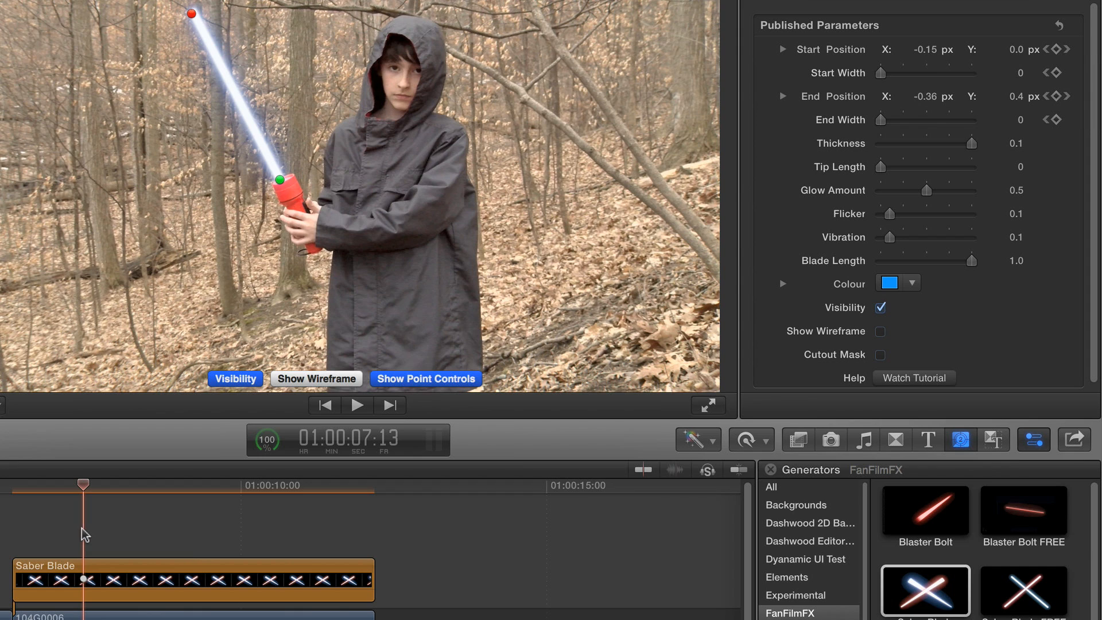
mouse_move(991, 303)
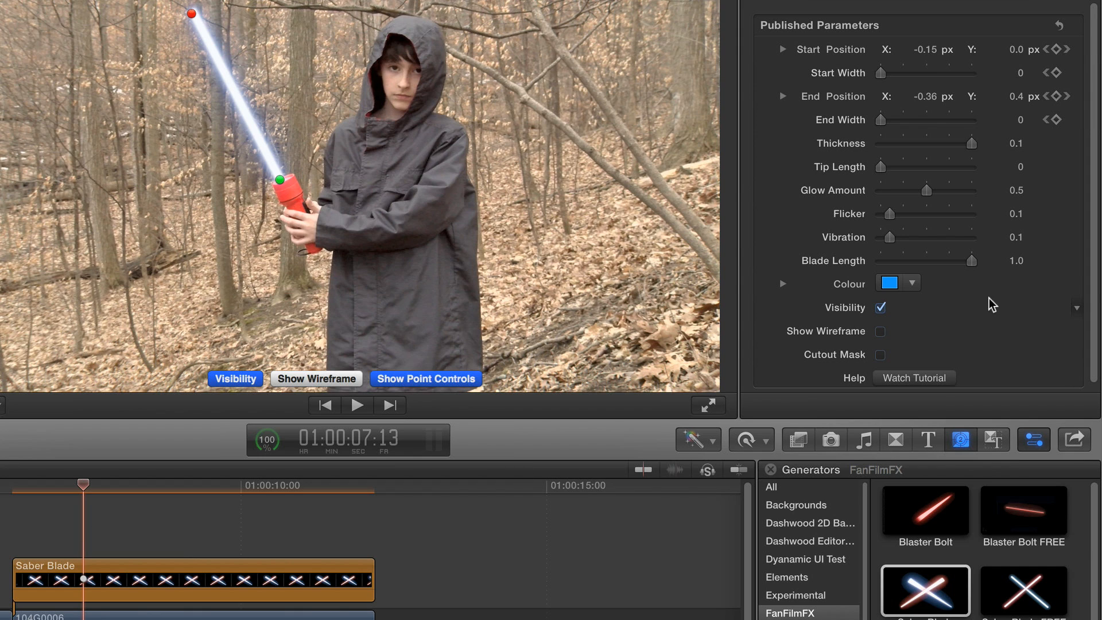
mouse_move(1070, 271)
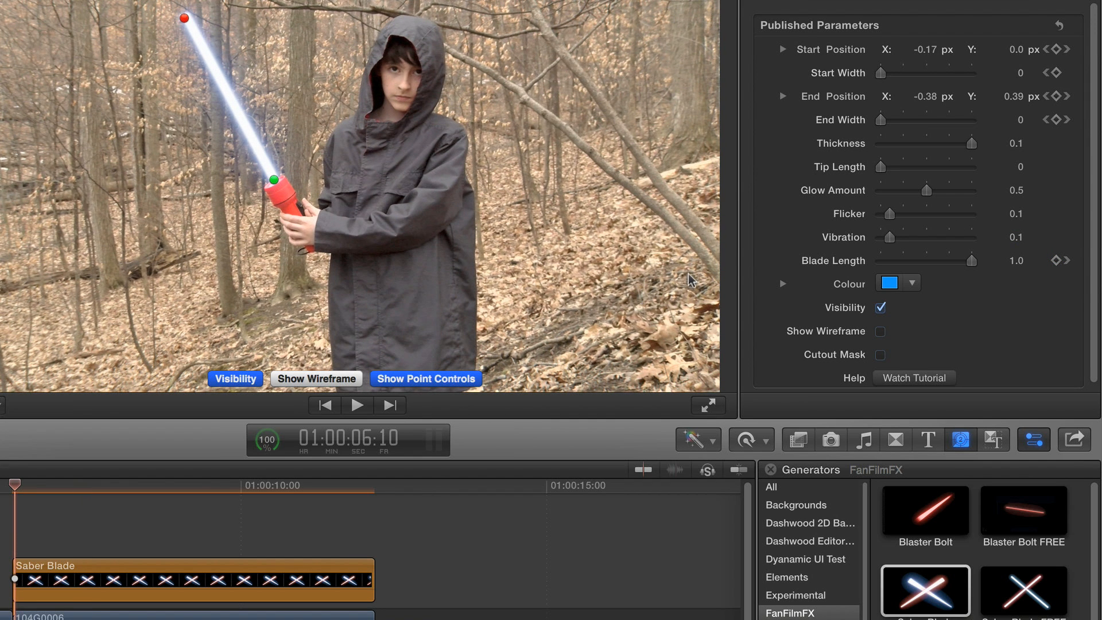
mouse_move(881, 262)
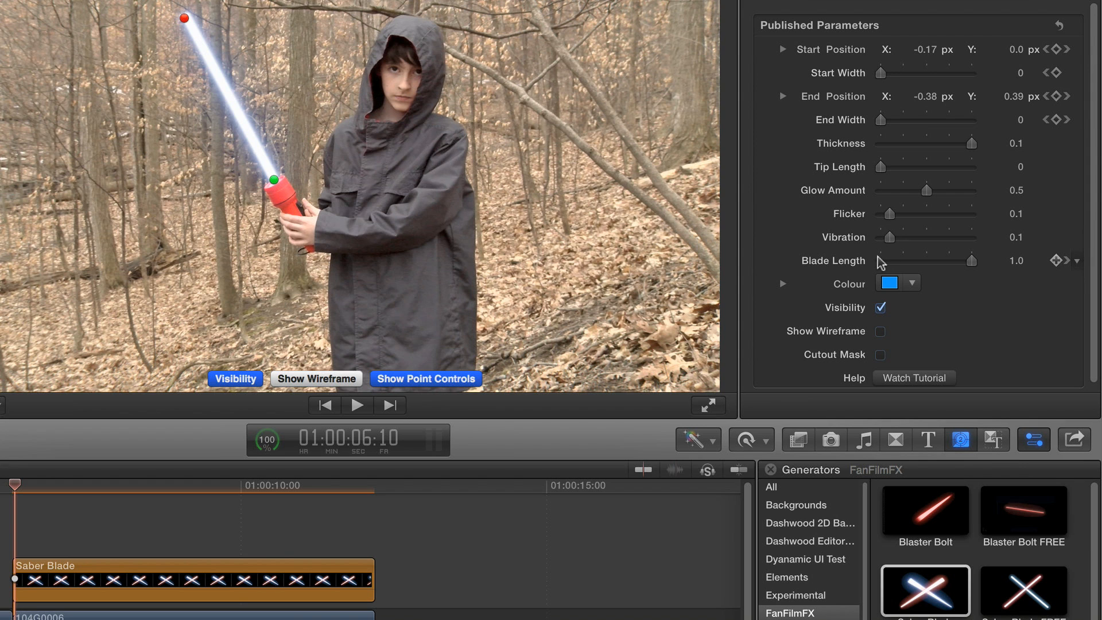
- Drag Blade Length to 0 at the clip start so the blade begins retracted
drag(989, 261, 900, 260)
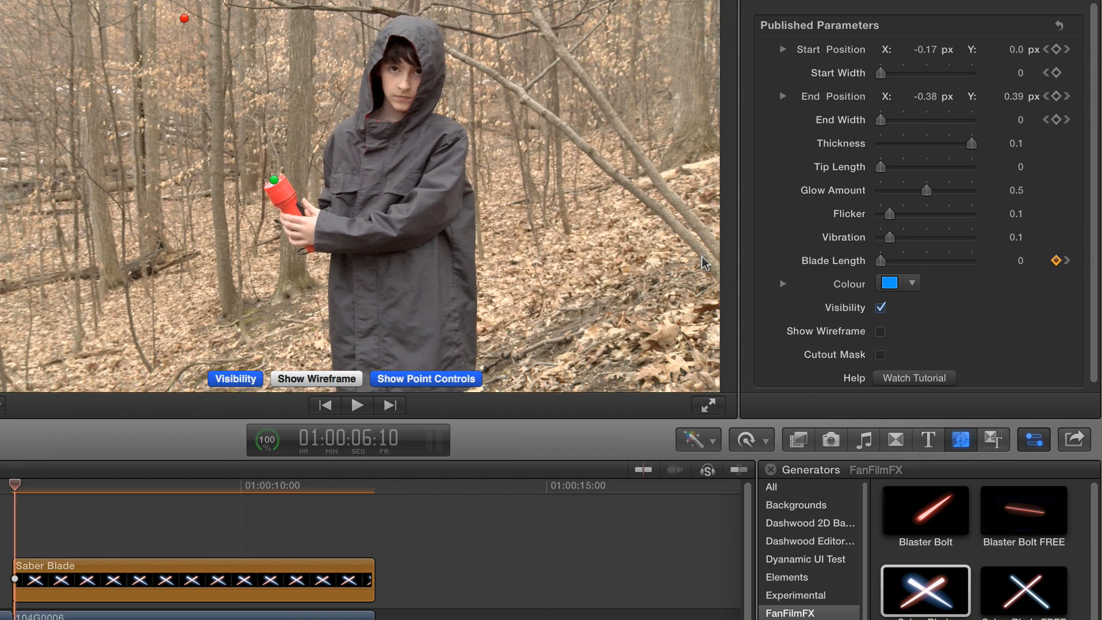
click(356, 405)
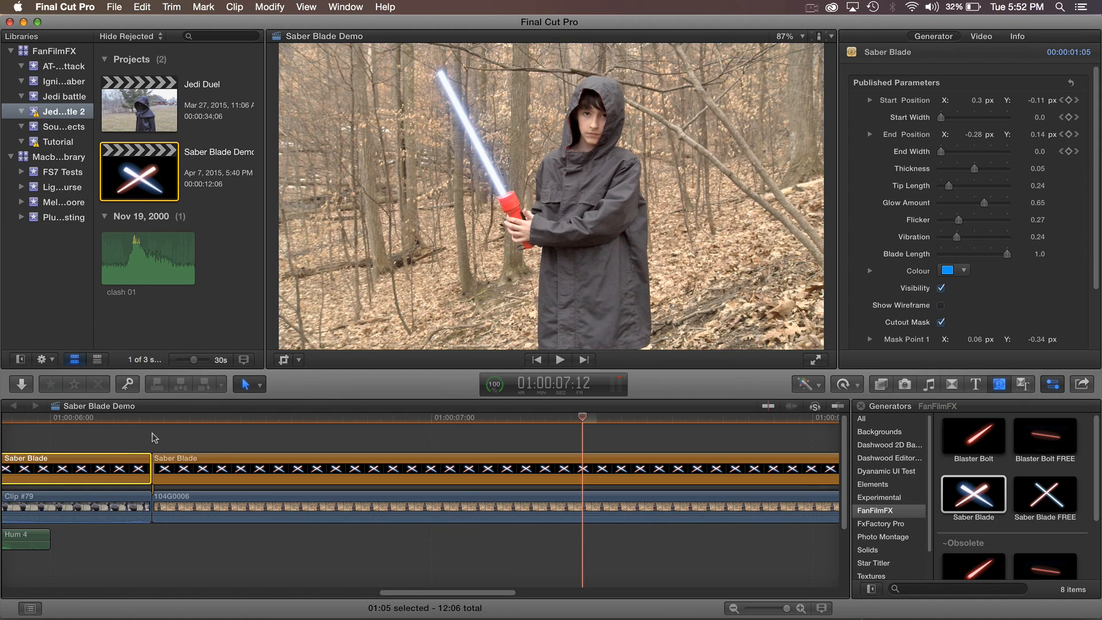
- Select the second Saber Blade clip and bring up its context menu of actions
click(156, 417)
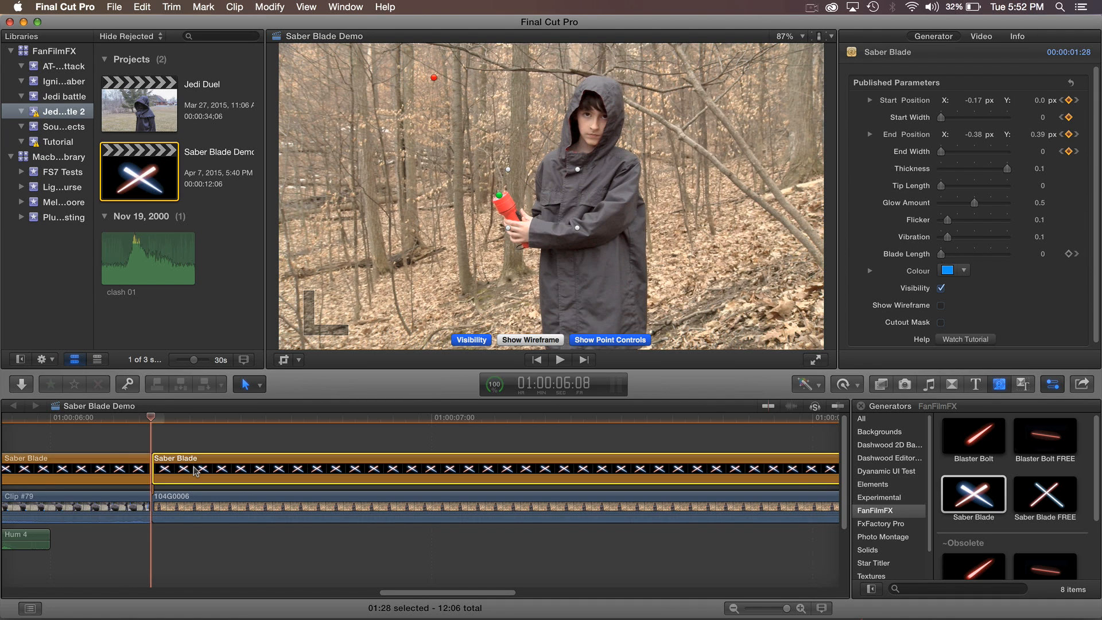
right_click(197, 473)
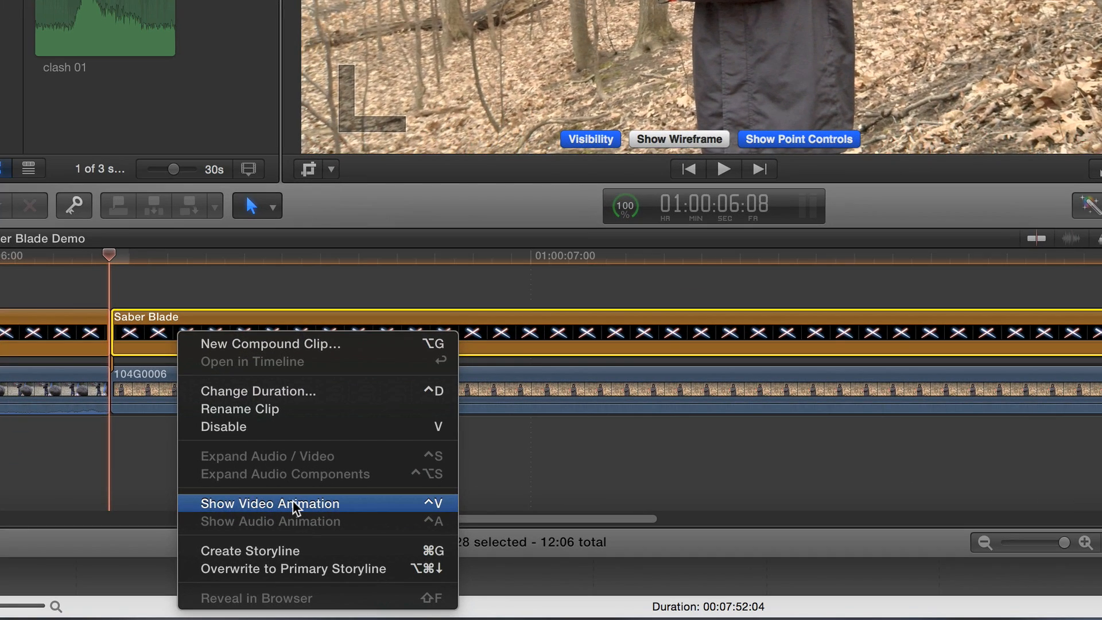
- Show the clip's Video Animation keyframes and play the blade igniting from length 0 to 1.0
click(271, 504)
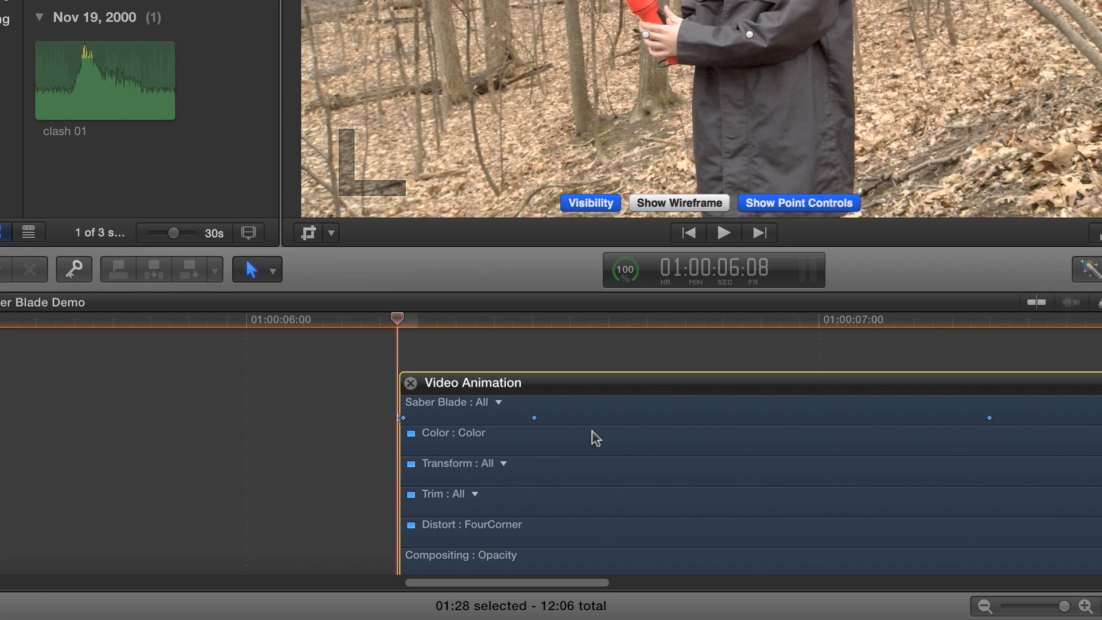
mouse_move(434, 356)
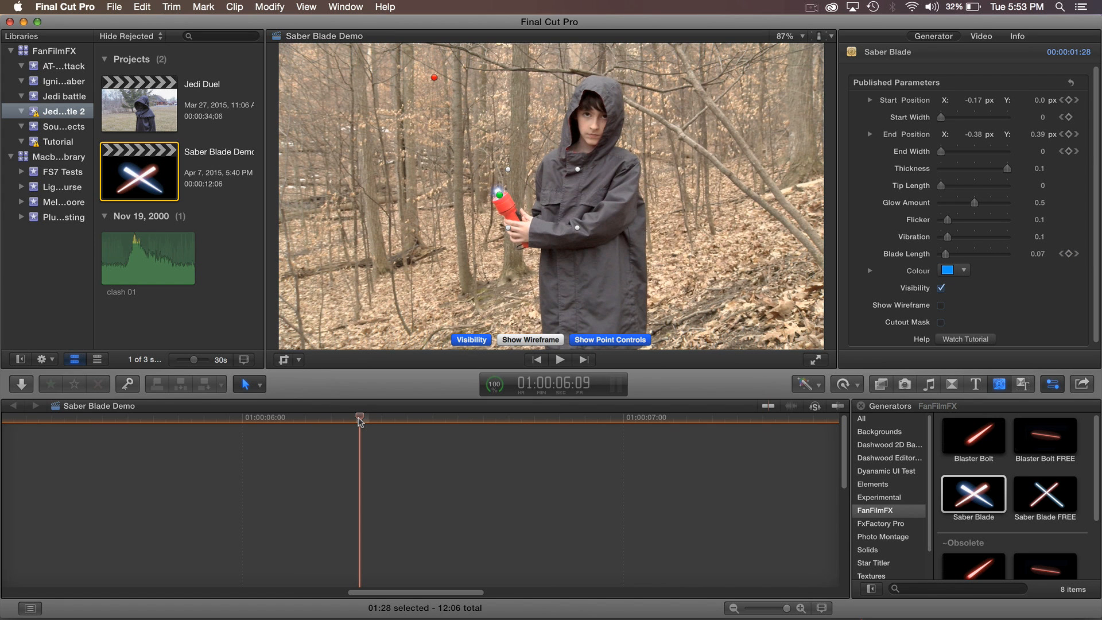
click(560, 359)
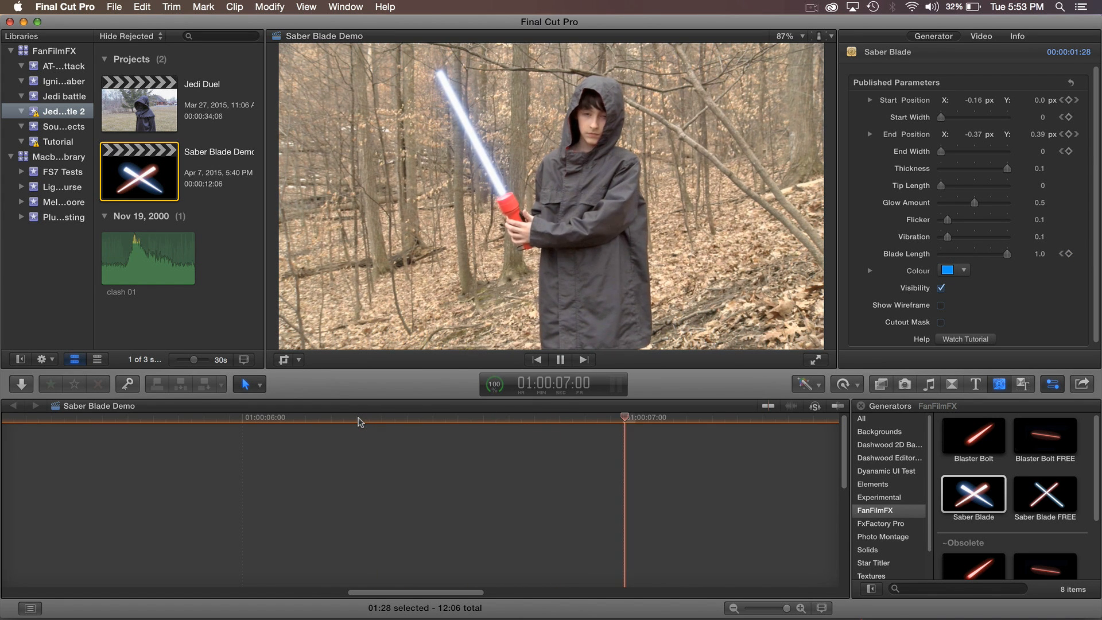